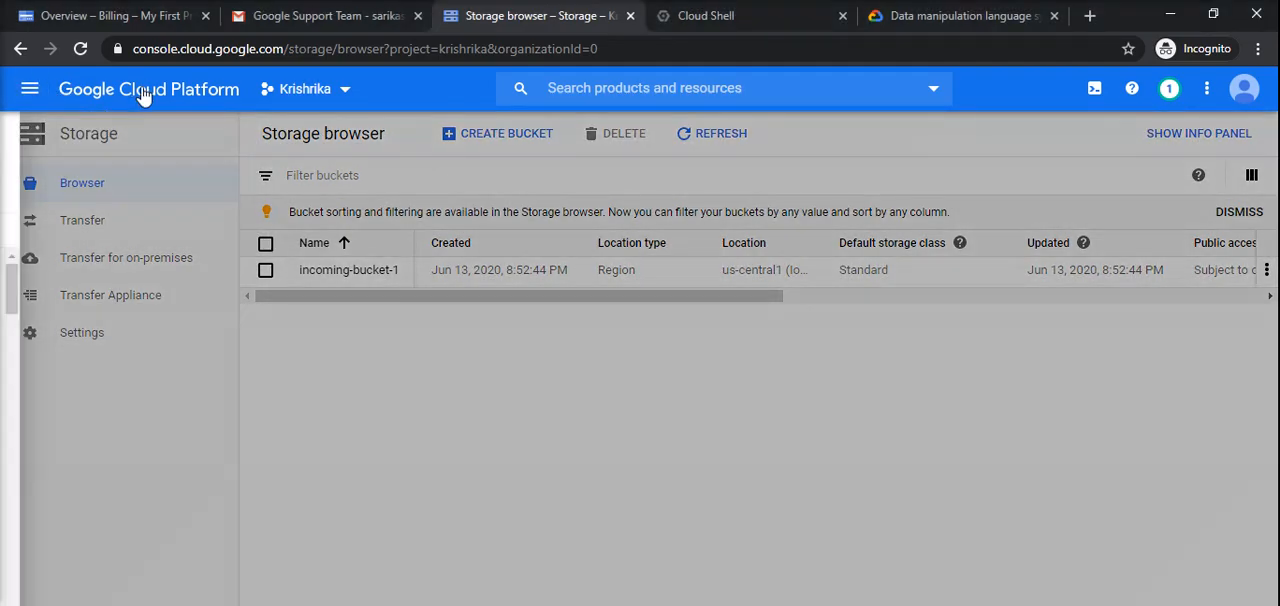
Return to the Krishrika project's Home dashboard via the Google Cloud Platform logo
left_click(148, 89)
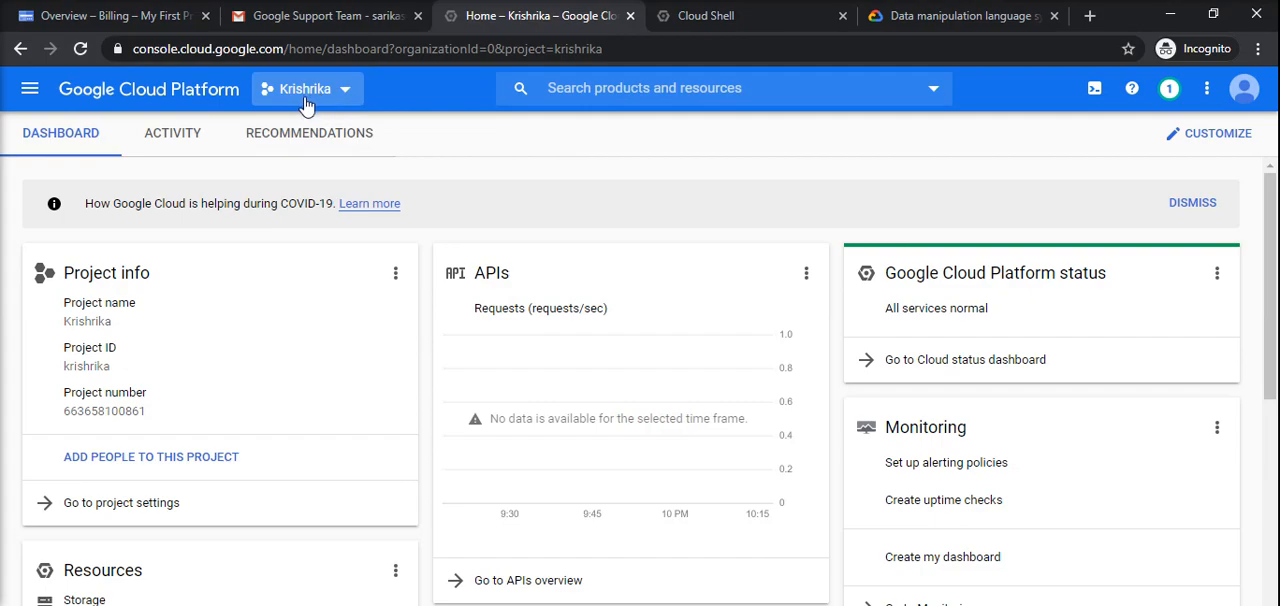
mouse_move(29, 88)
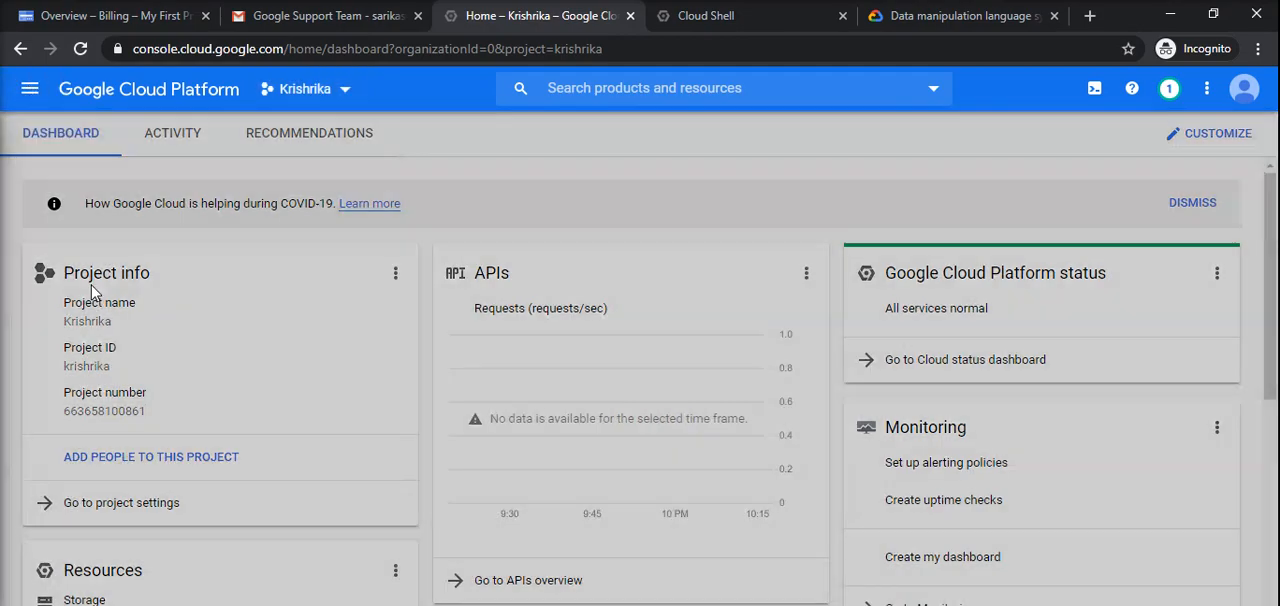
Go to Storage > Browser from the navigation menu, showing incoming-bucket-1
left_click(30, 88)
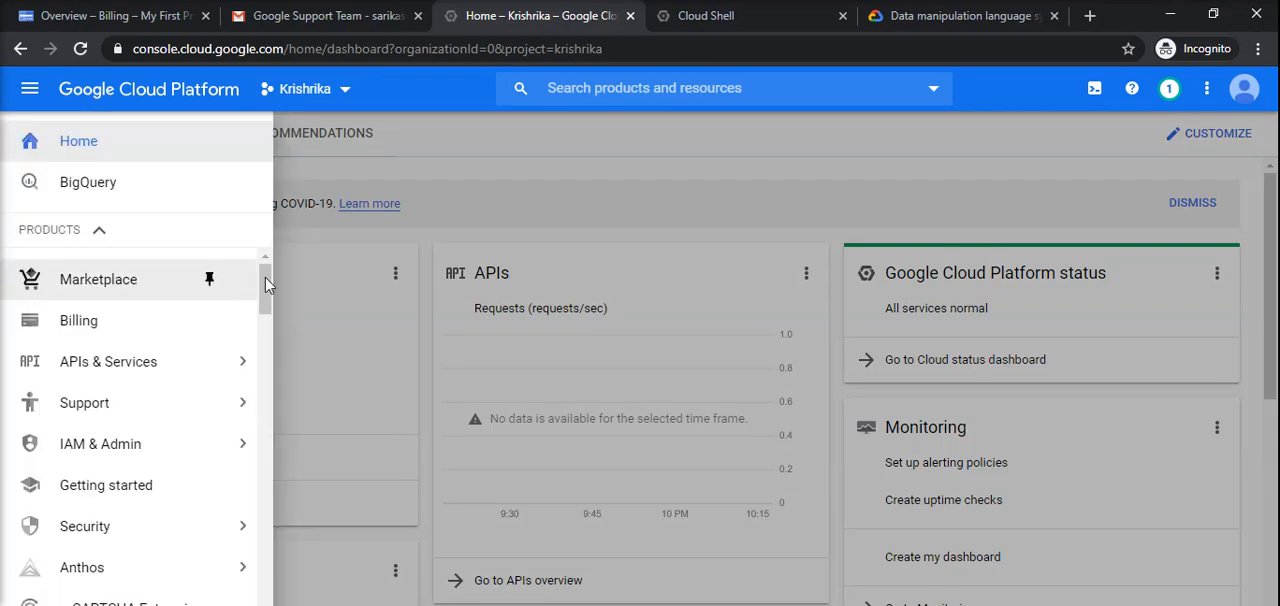
scroll("down", 3)
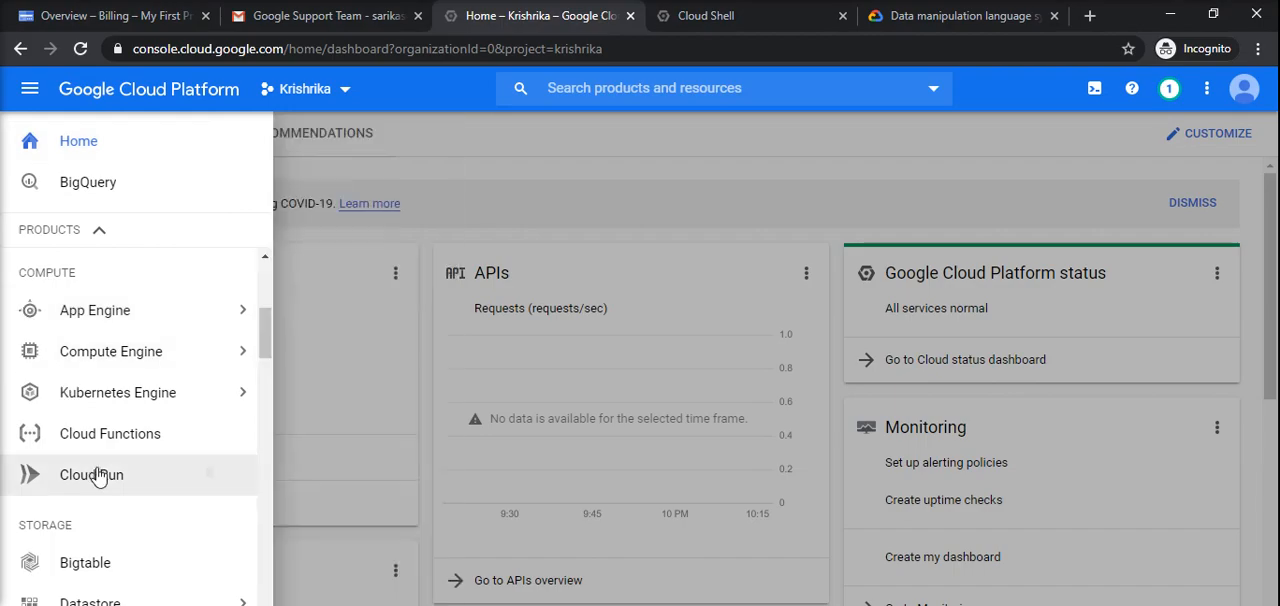
scroll("down", 3)
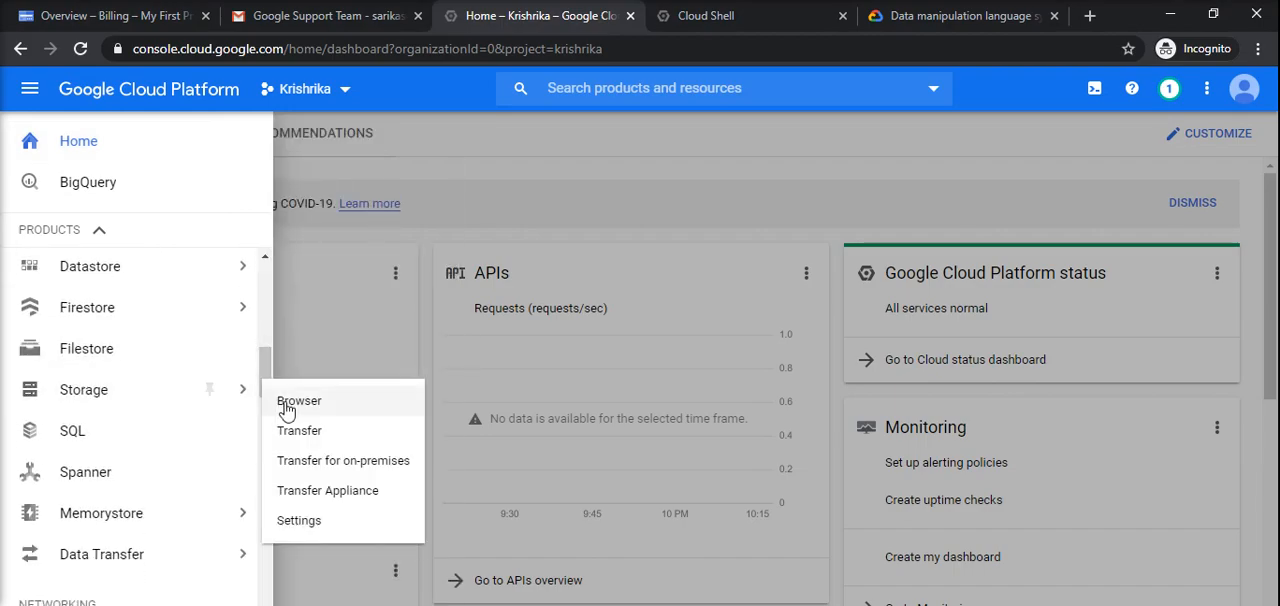
left_click(299, 401)
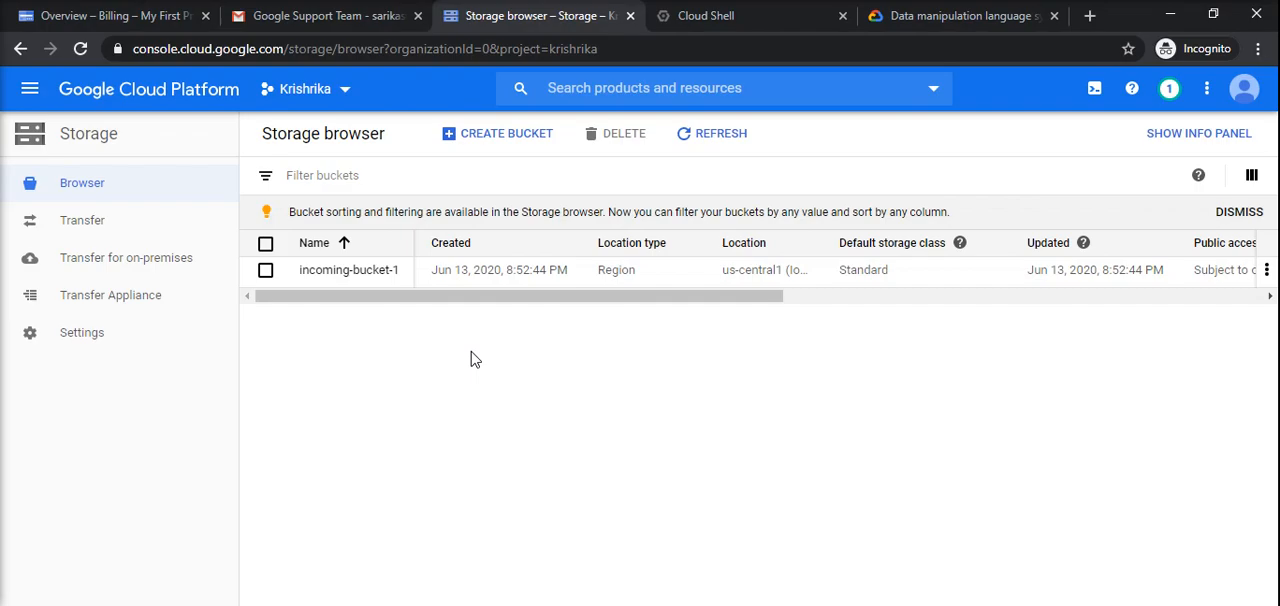
mouse_move(393, 329)
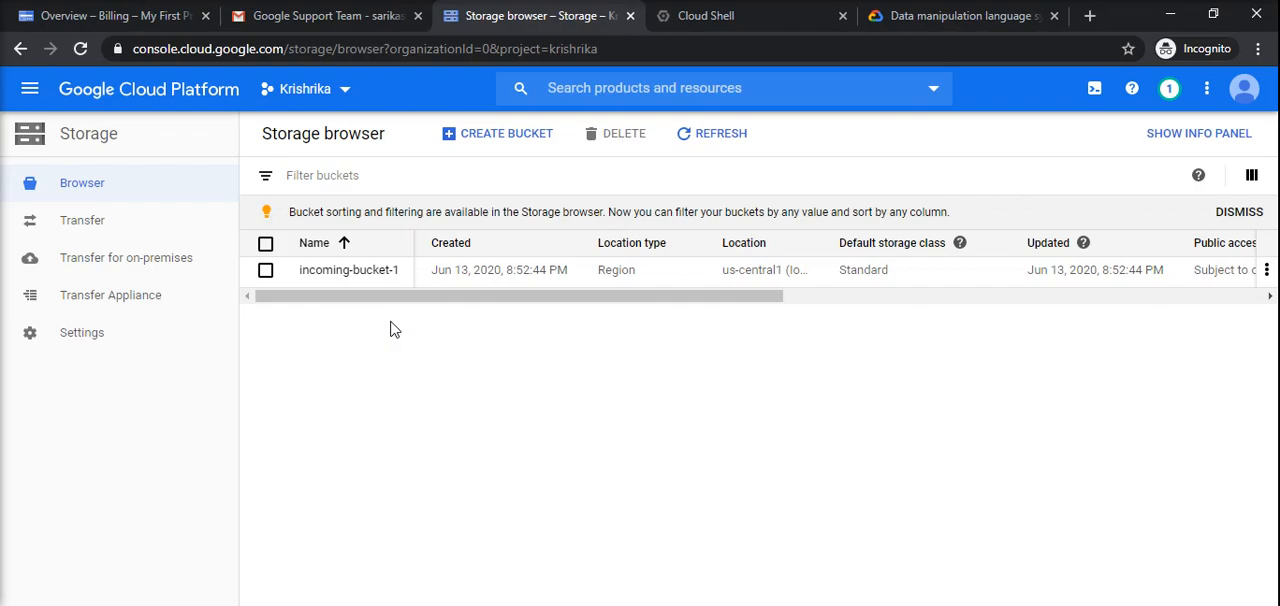
mouse_move(497, 133)
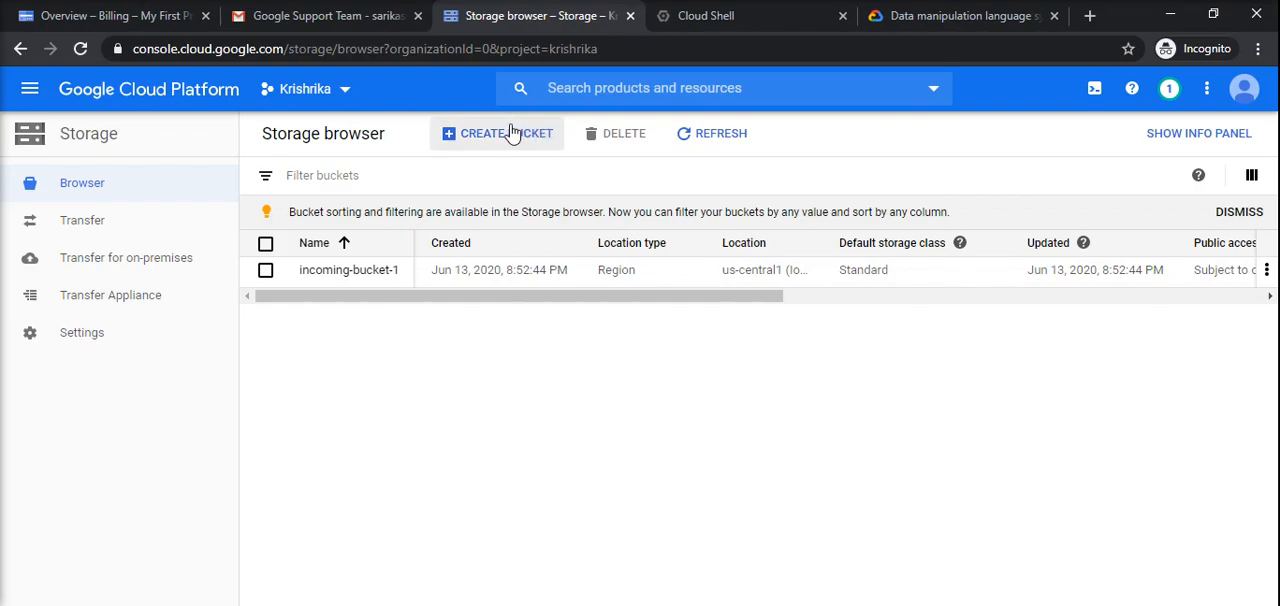
Start a new bucket and enter krishrika-bucket-1 as its name
left_click(497, 133)
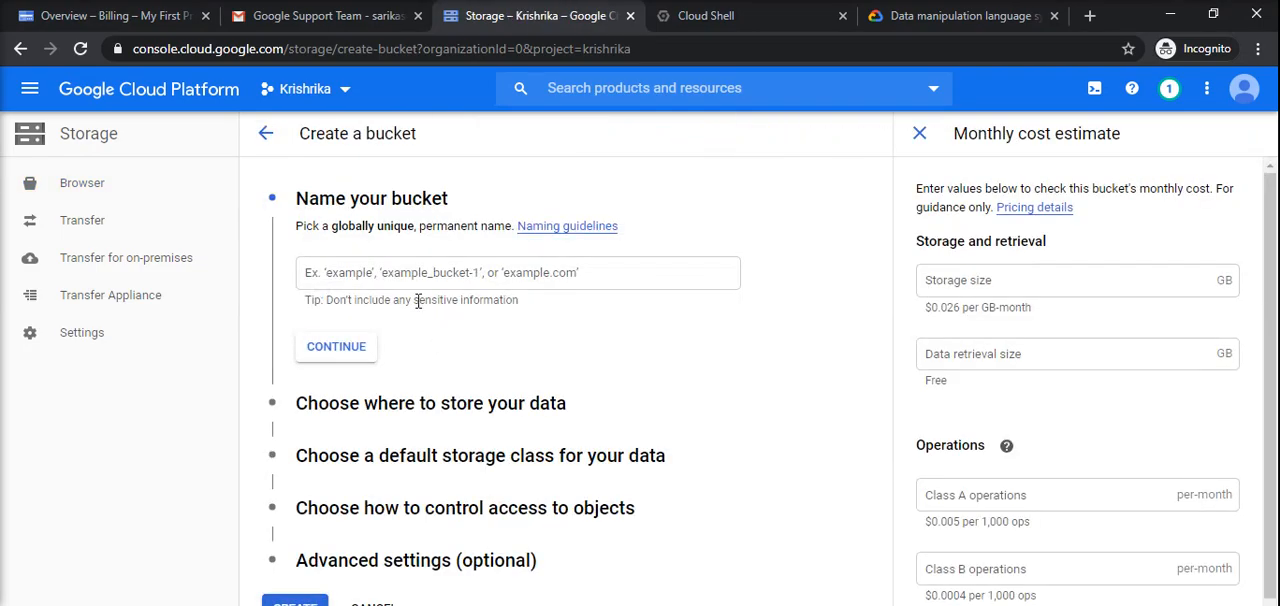
left_click(518, 272)
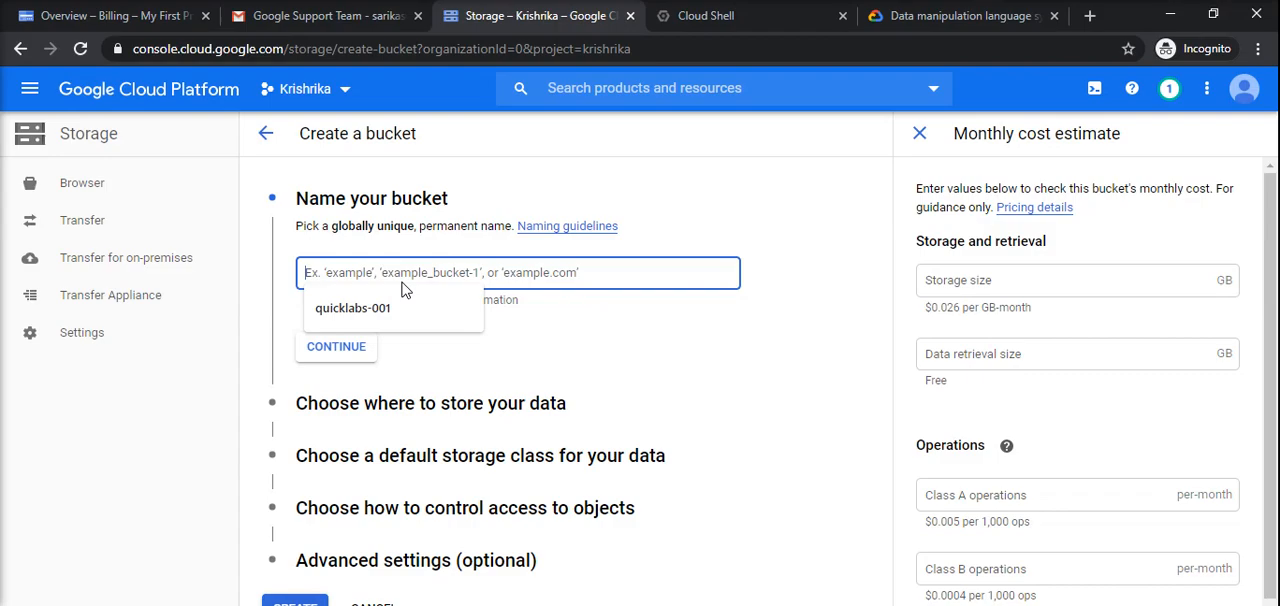
type("dem")
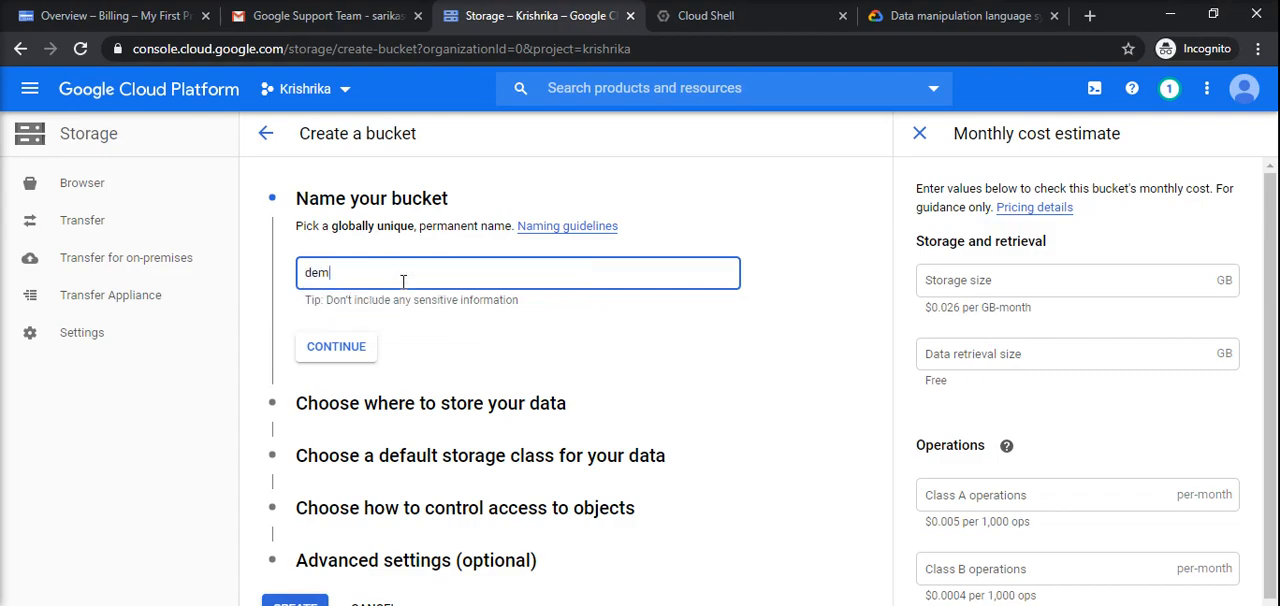
type("o-bucket")
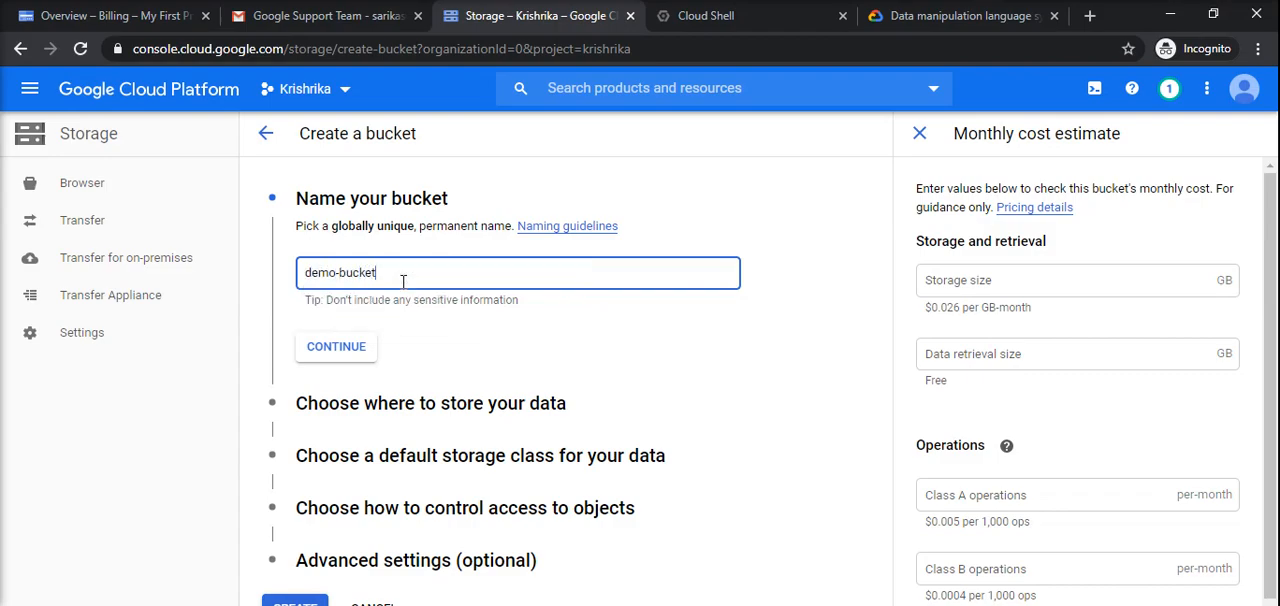
type("-1")
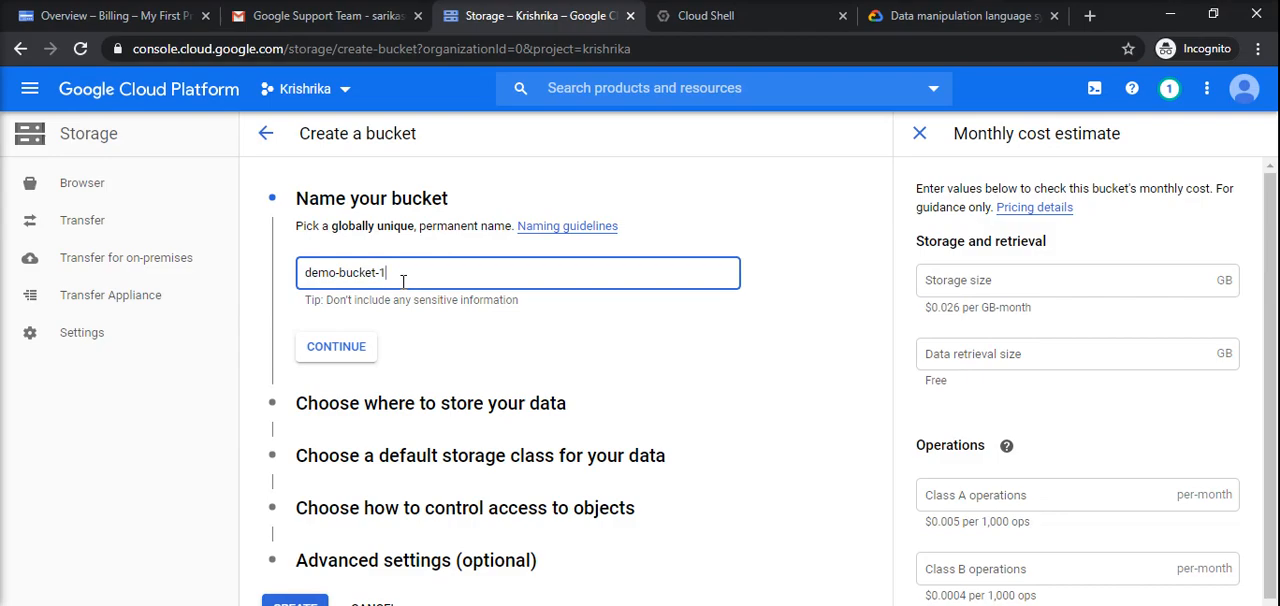
left_click(336, 346)
type("krishrika")
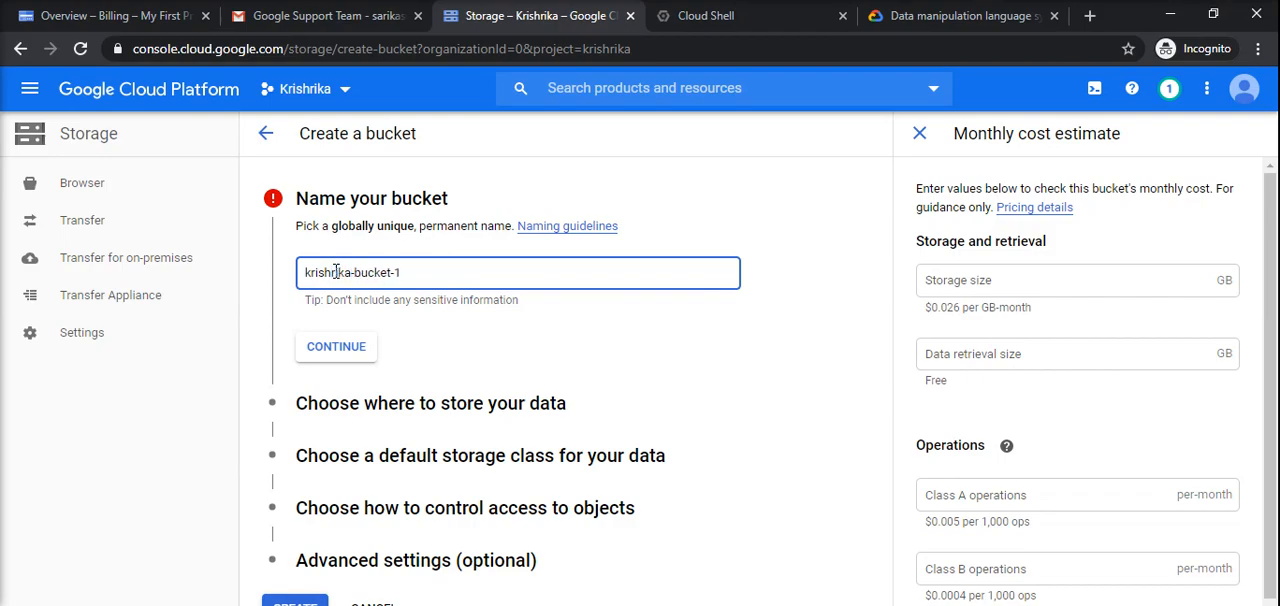
Confirm the name krishrika-bucket-1 and advance to the data location step
left_click(336, 346)
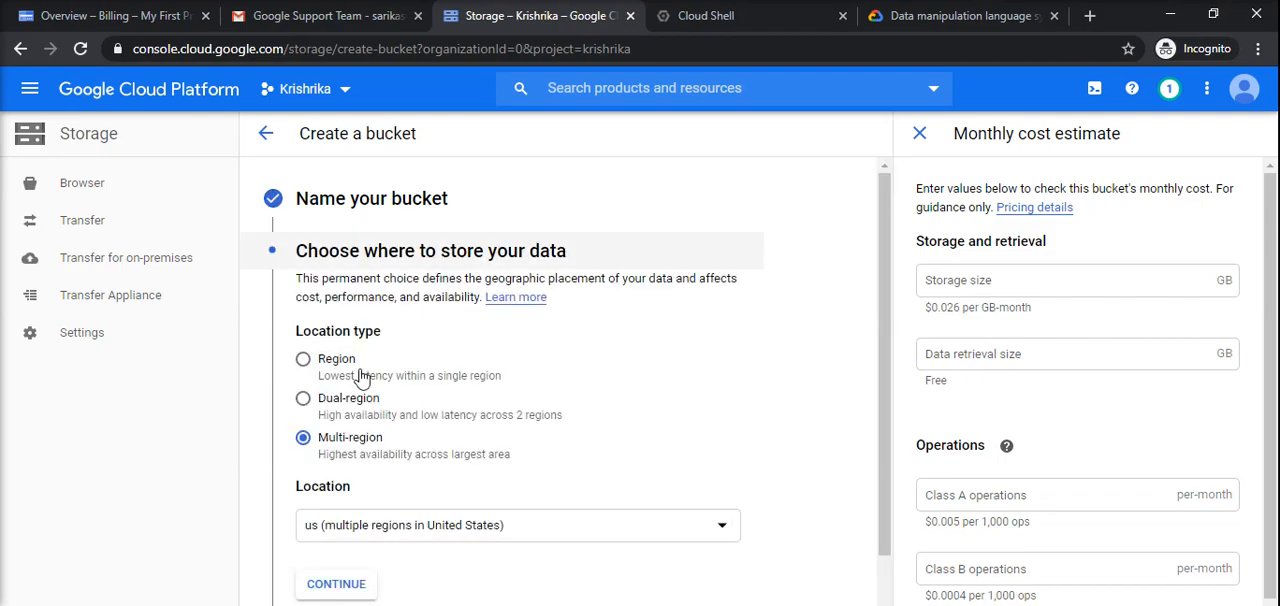
mouse_move(323, 368)
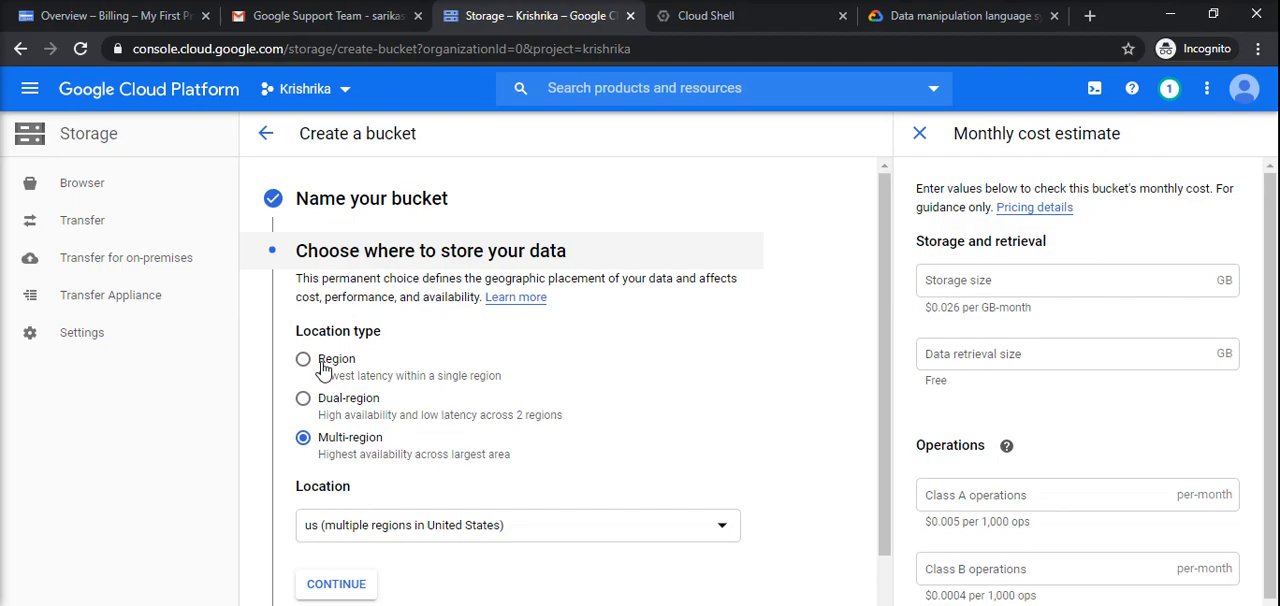
mouse_move(408, 375)
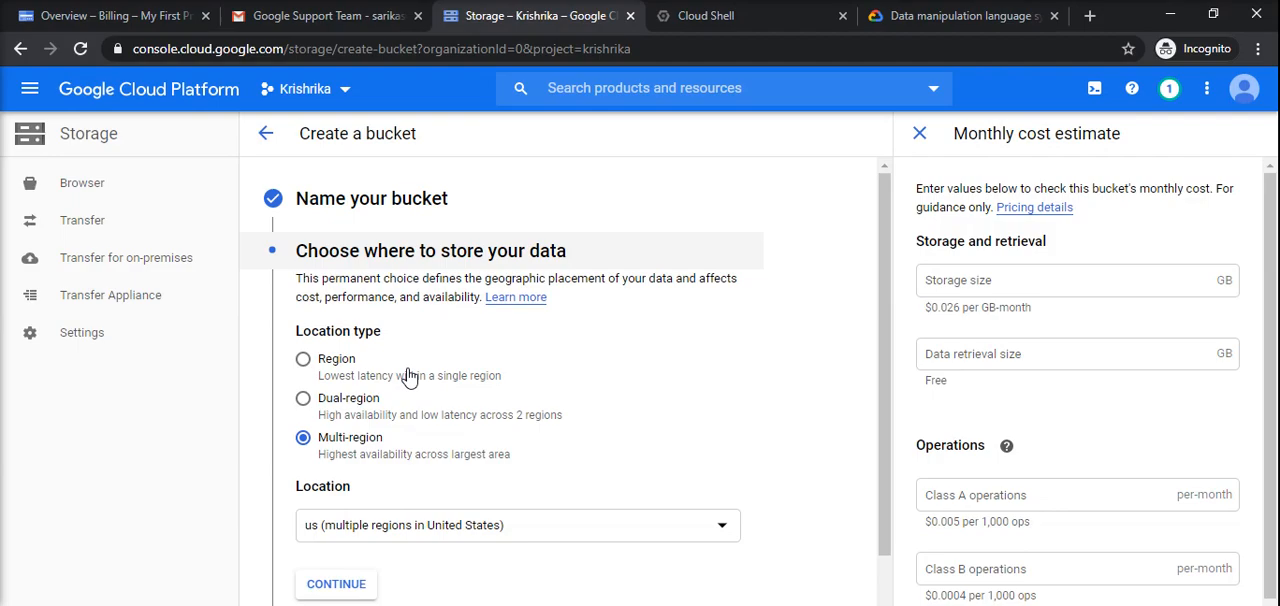
mouse_move(328, 380)
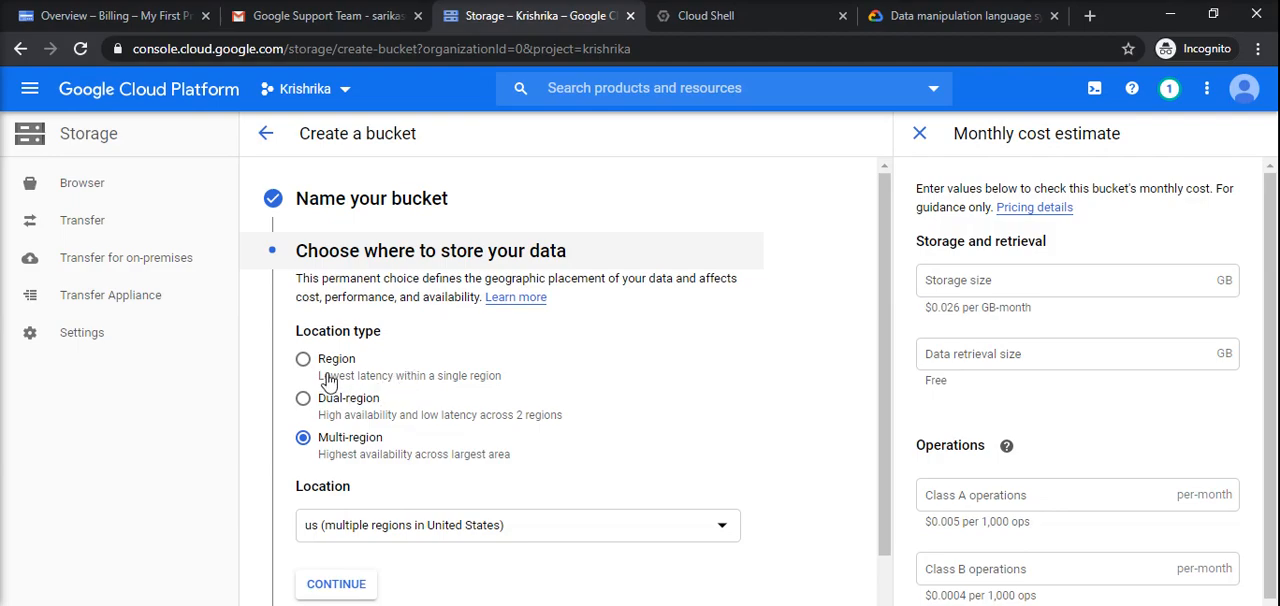
mouse_move(533, 358)
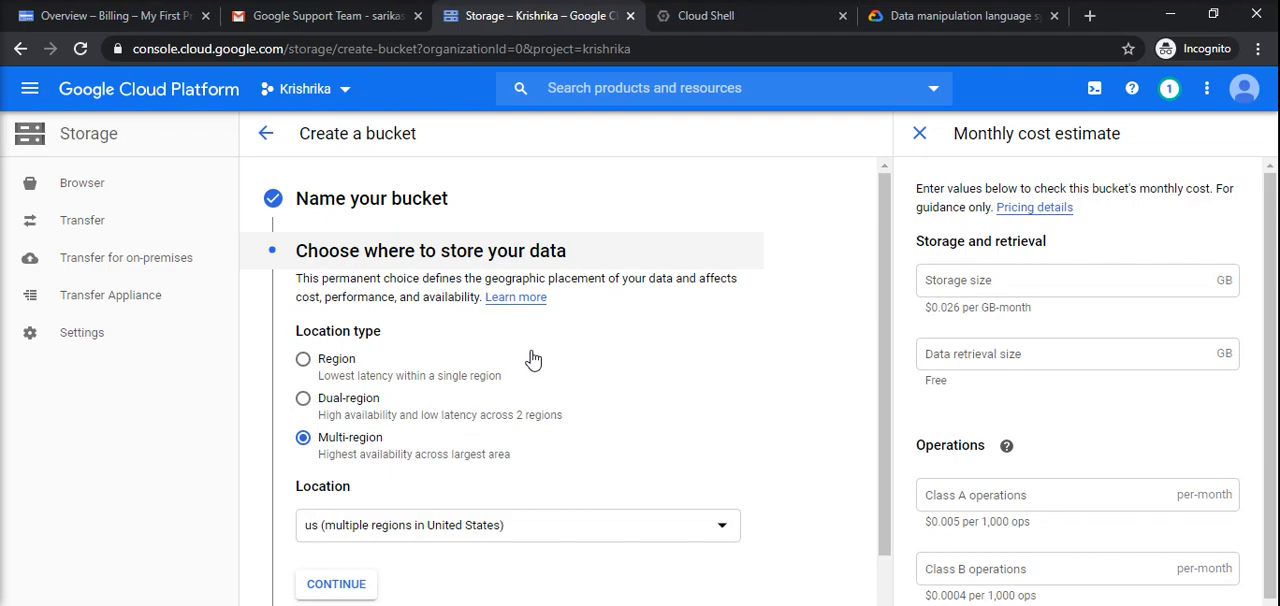
mouse_move(708, 419)
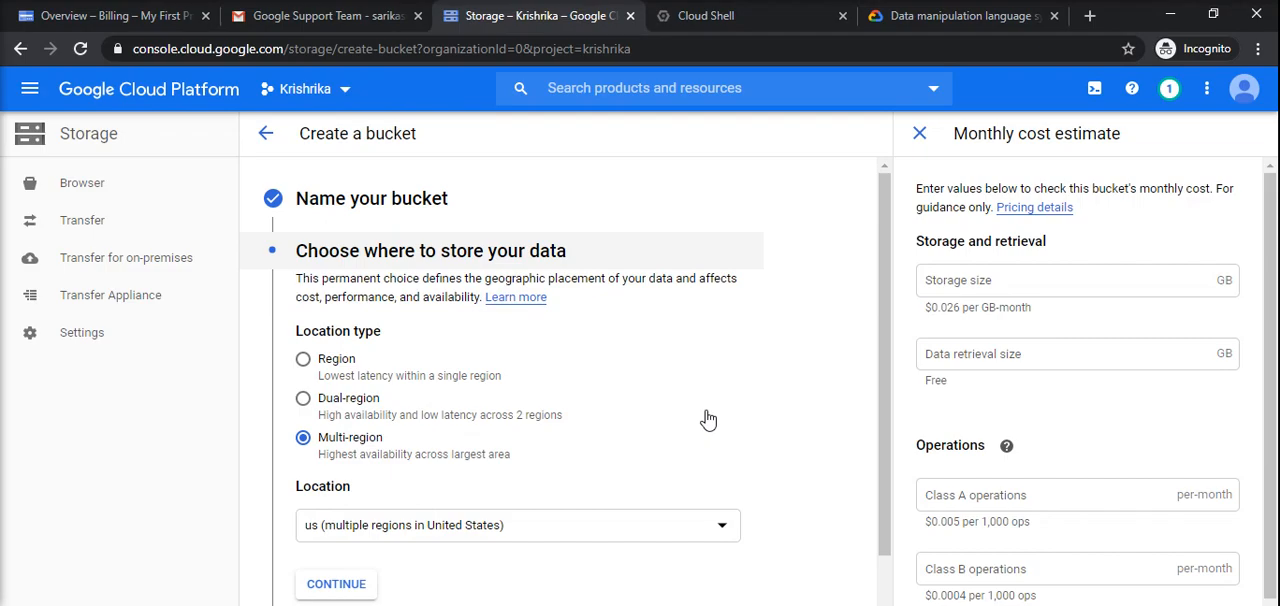
mouse_move(329, 360)
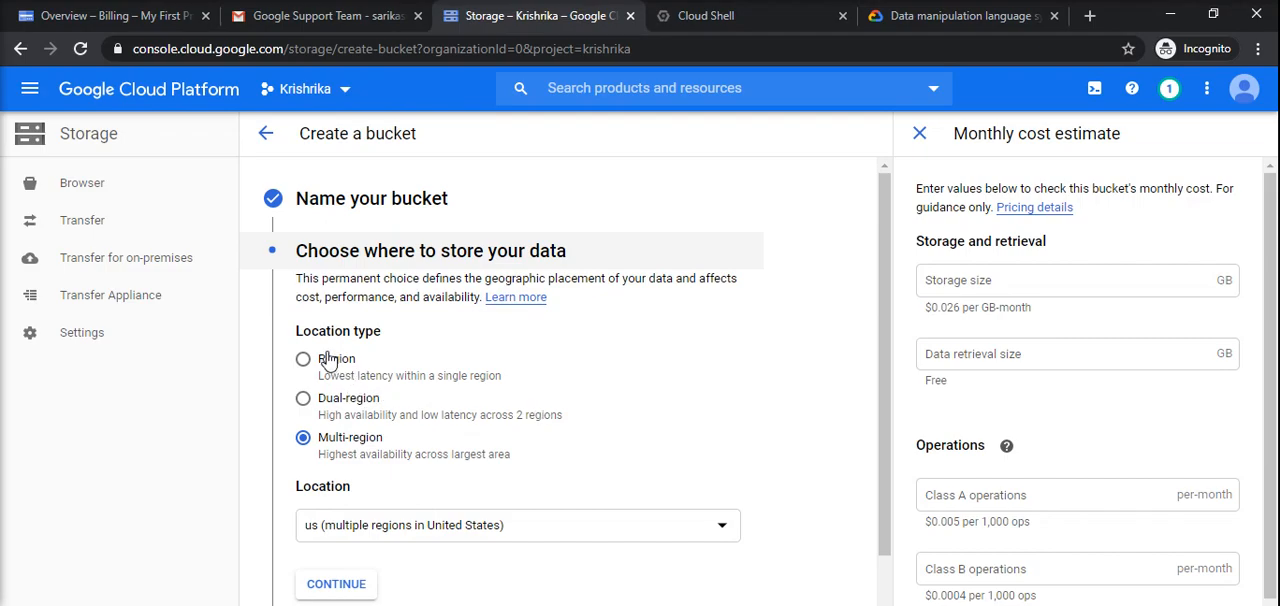
Set location type to Region with us-east1 (South Carolina)
left_click(303, 358)
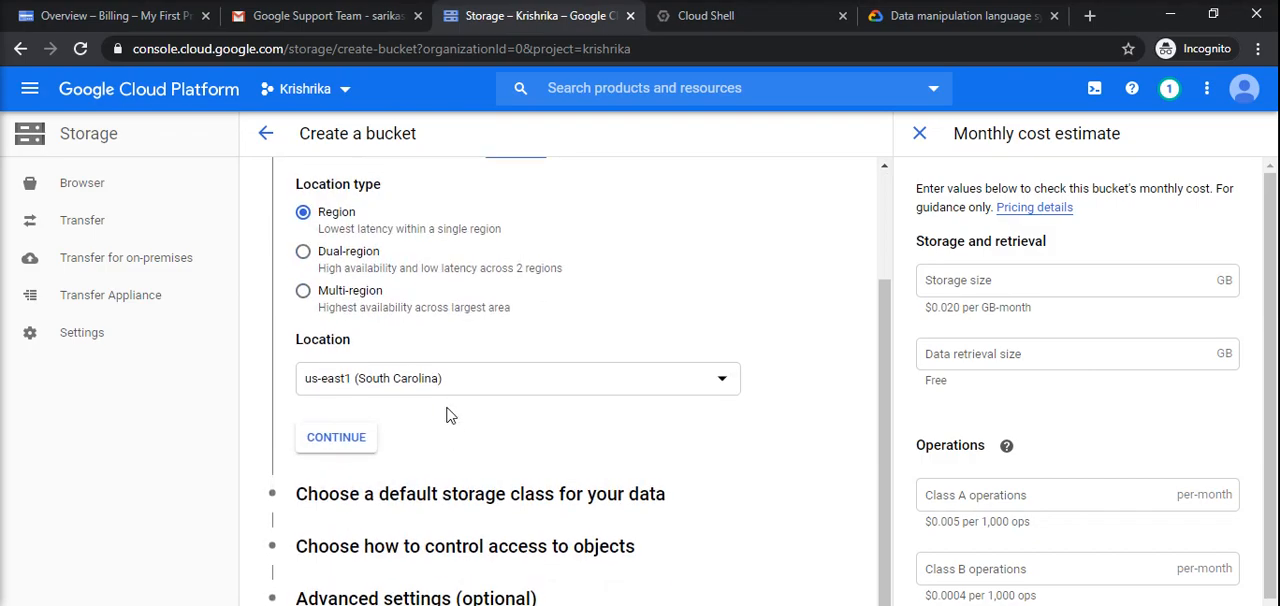
mouse_move(385, 393)
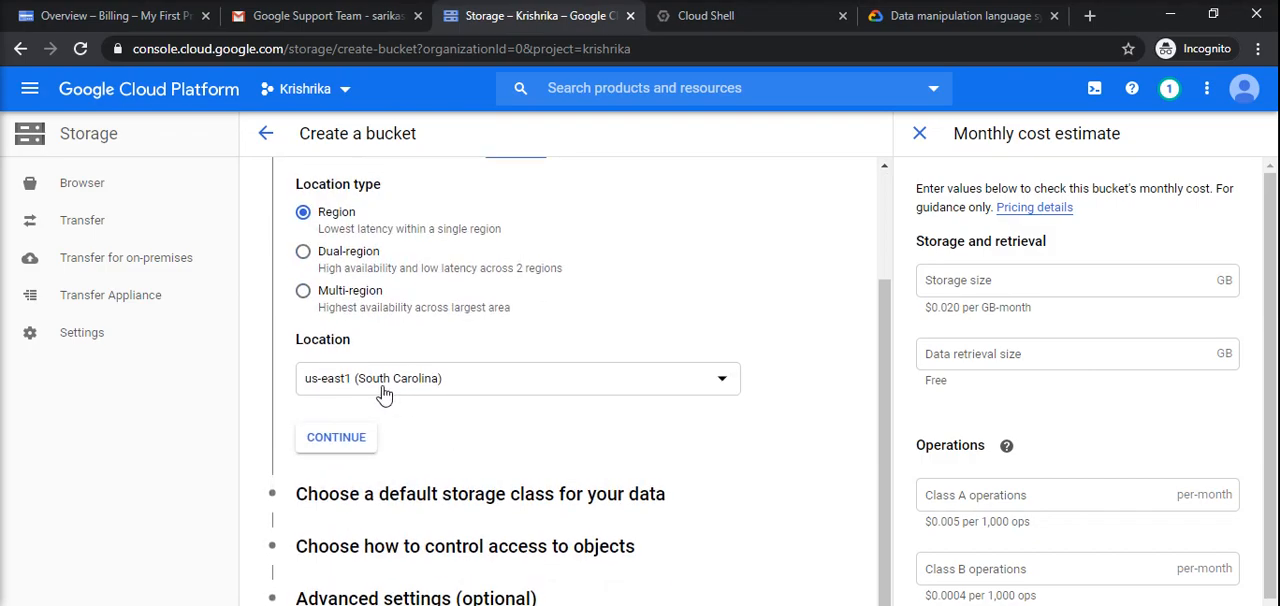
left_click(517, 378)
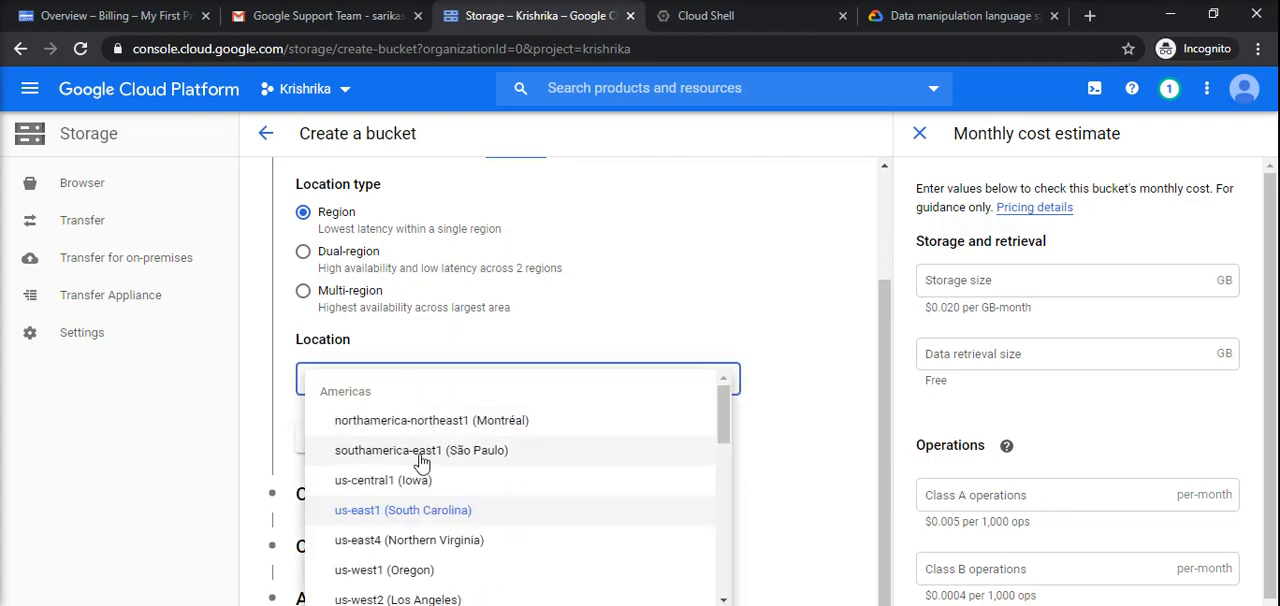
mouse_move(407, 525)
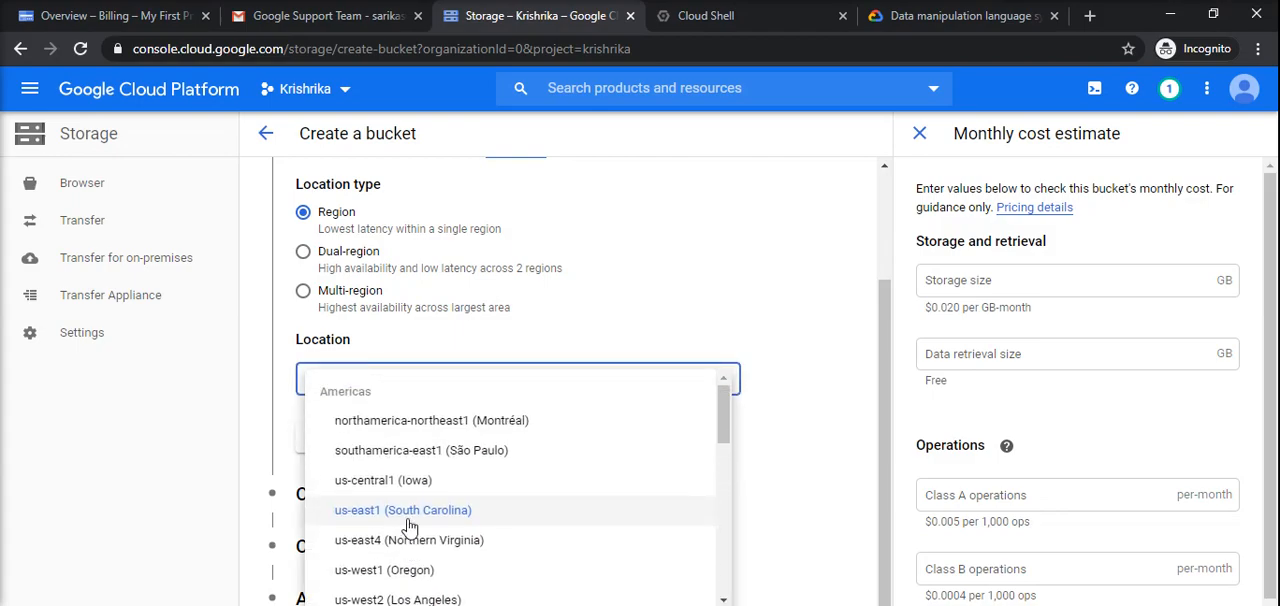
left_click(403, 510)
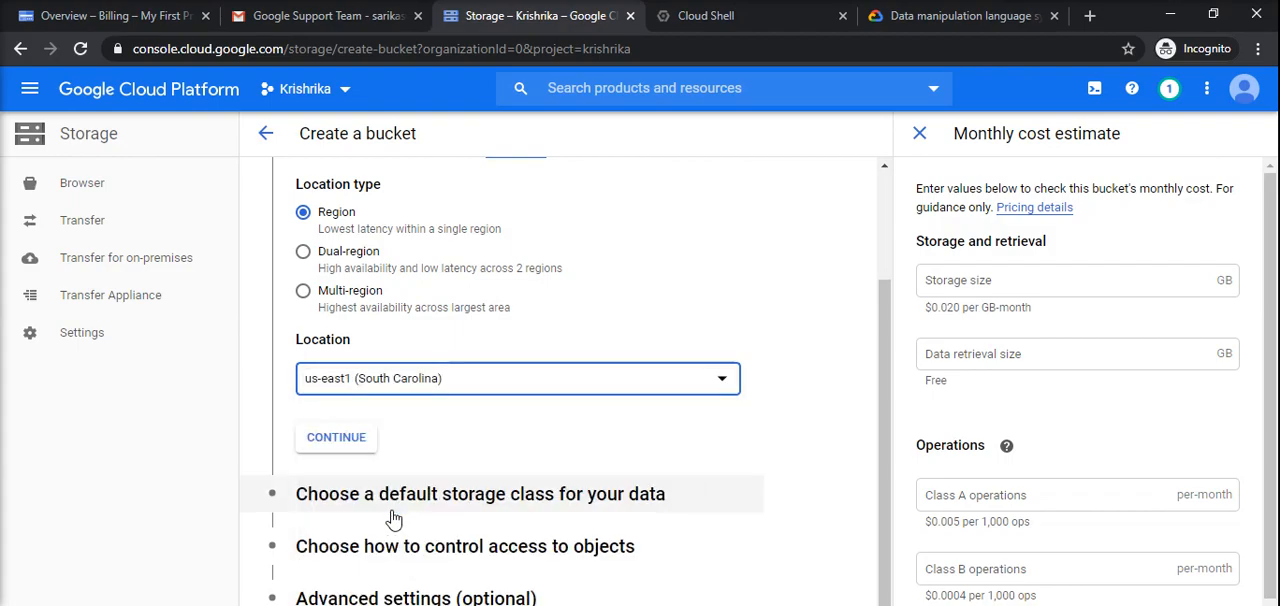
Confirm us-east1 and keep Standard as the default storage class
left_click(336, 437)
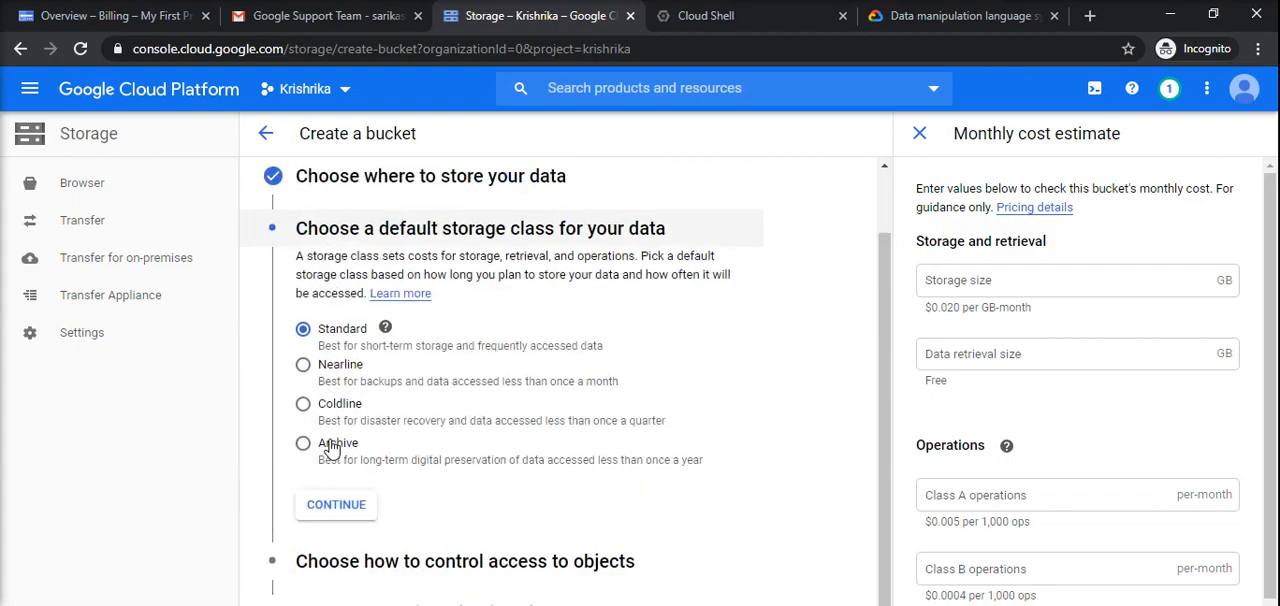
scroll("down", 3)
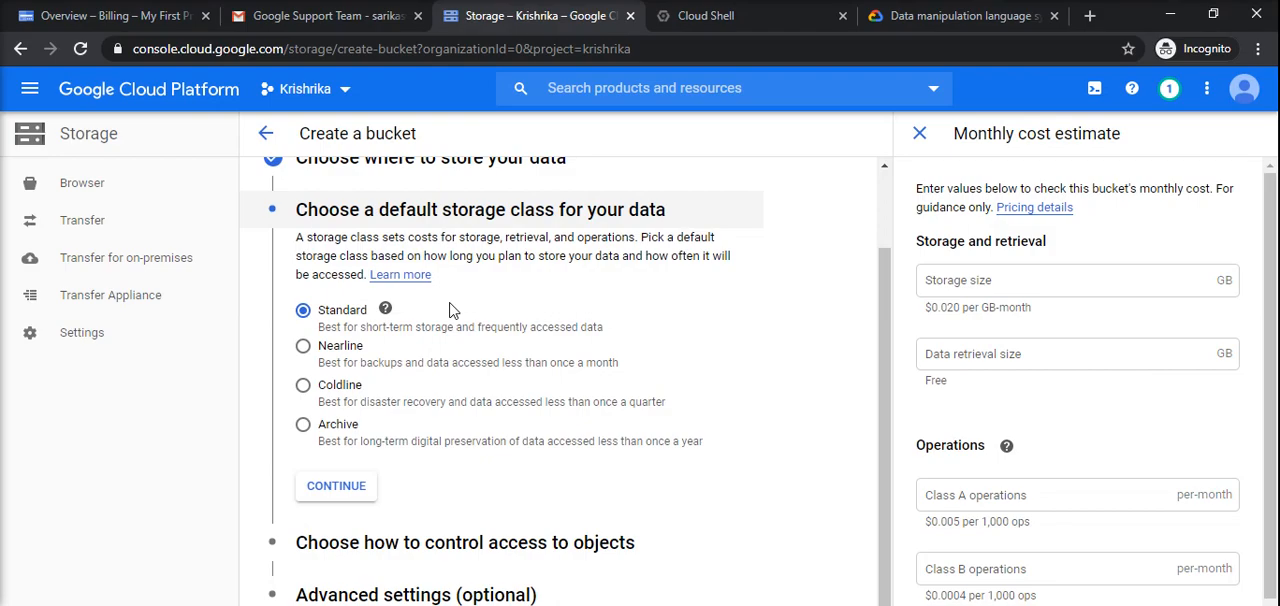
mouse_move(413, 380)
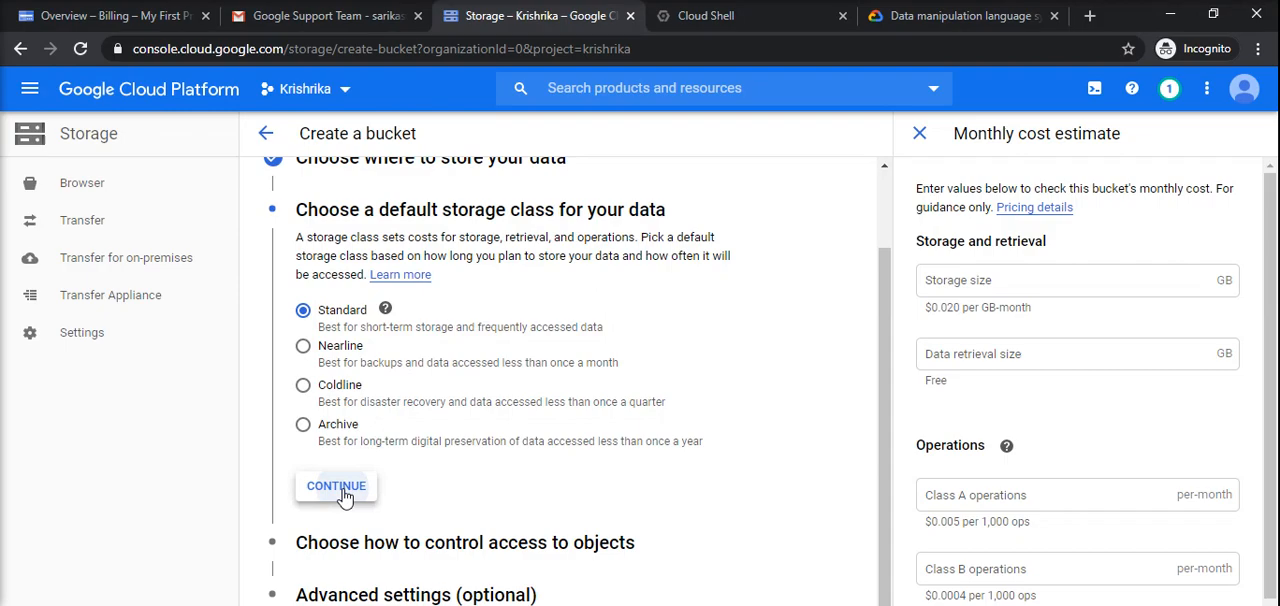
Choose Fine-grained access control for the bucket
left_click(336, 485)
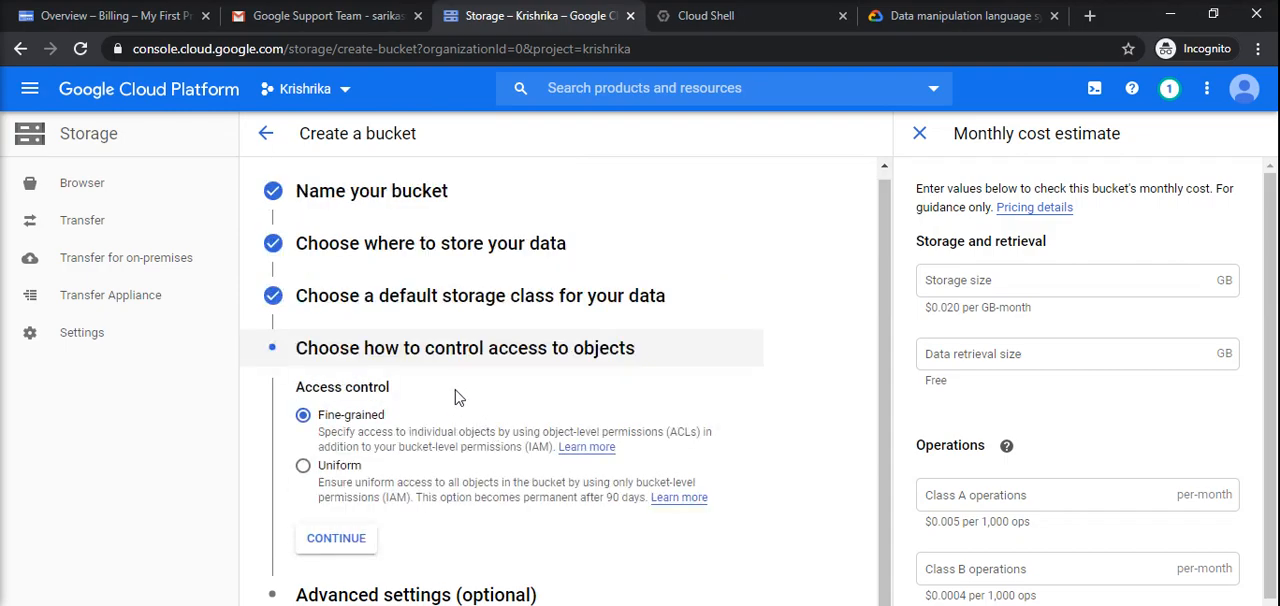
mouse_move(366, 468)
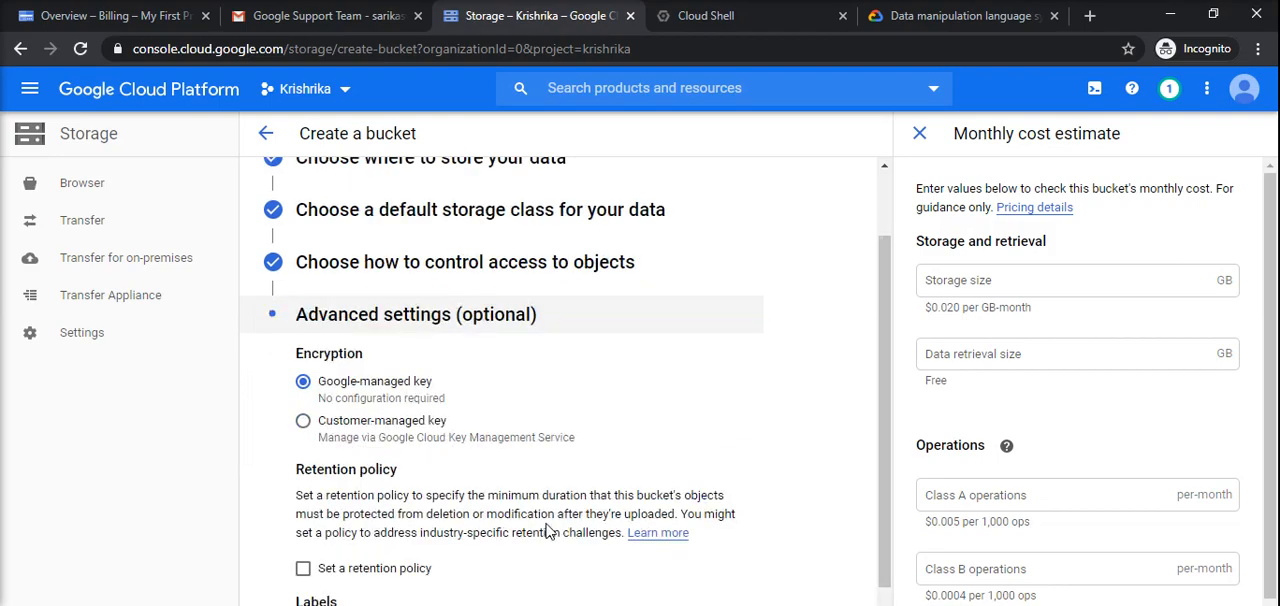
mouse_move(378, 338)
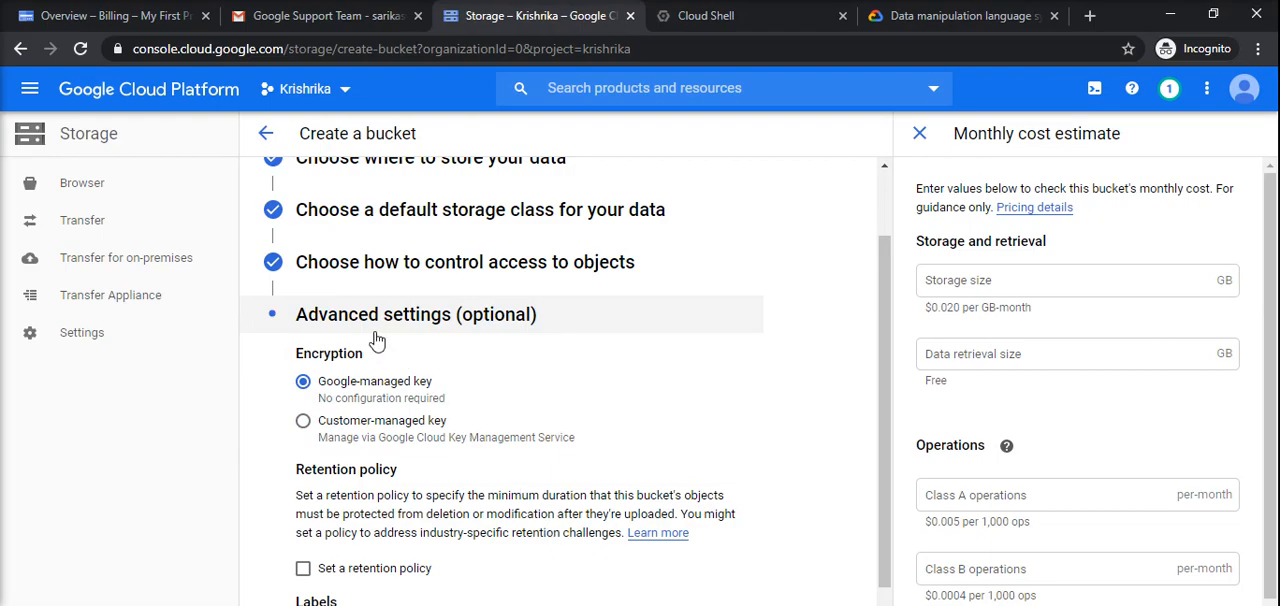
mouse_move(463, 404)
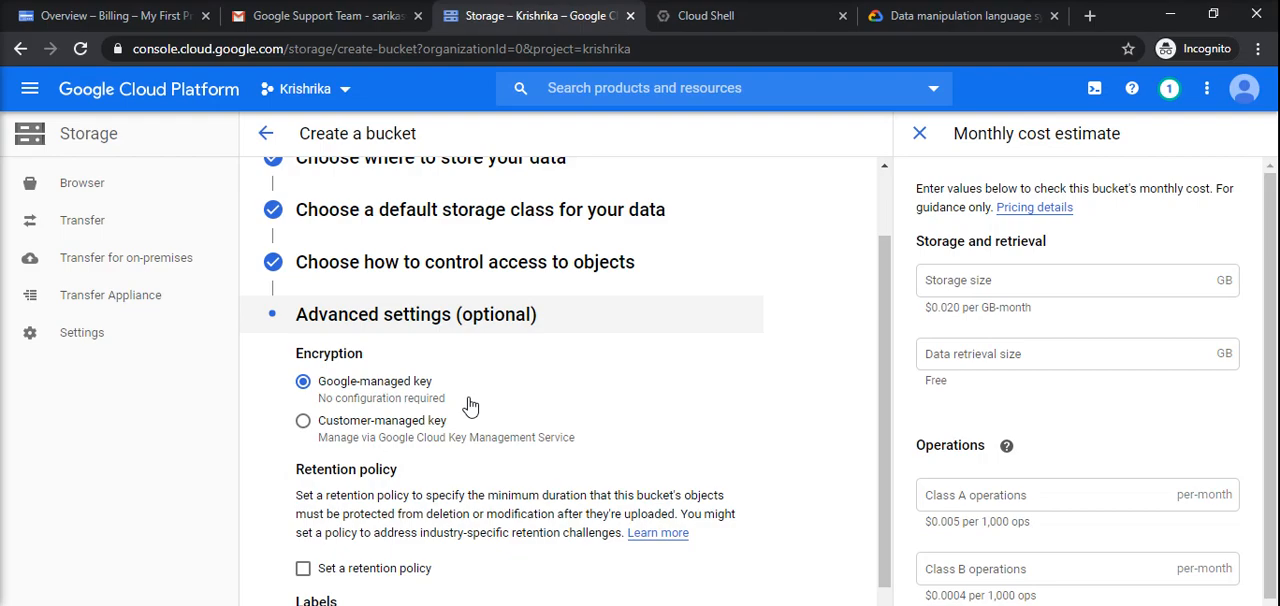
Review advanced settings: Google-managed key, no retention policy, no labels
scroll("down", 3)
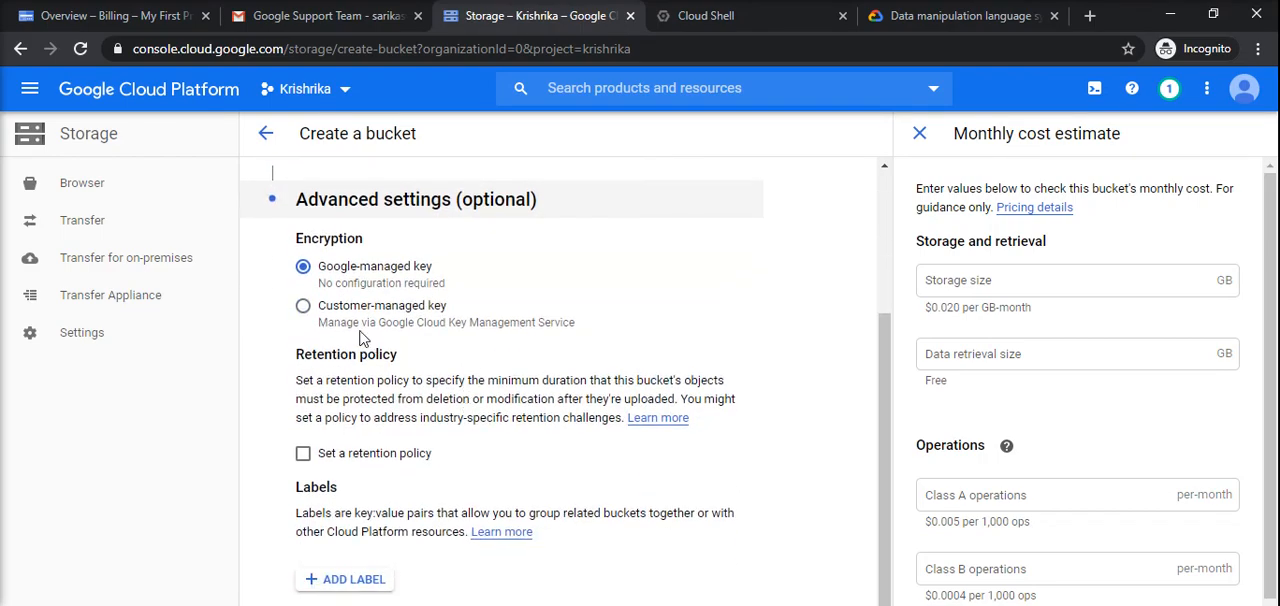
mouse_move(388, 330)
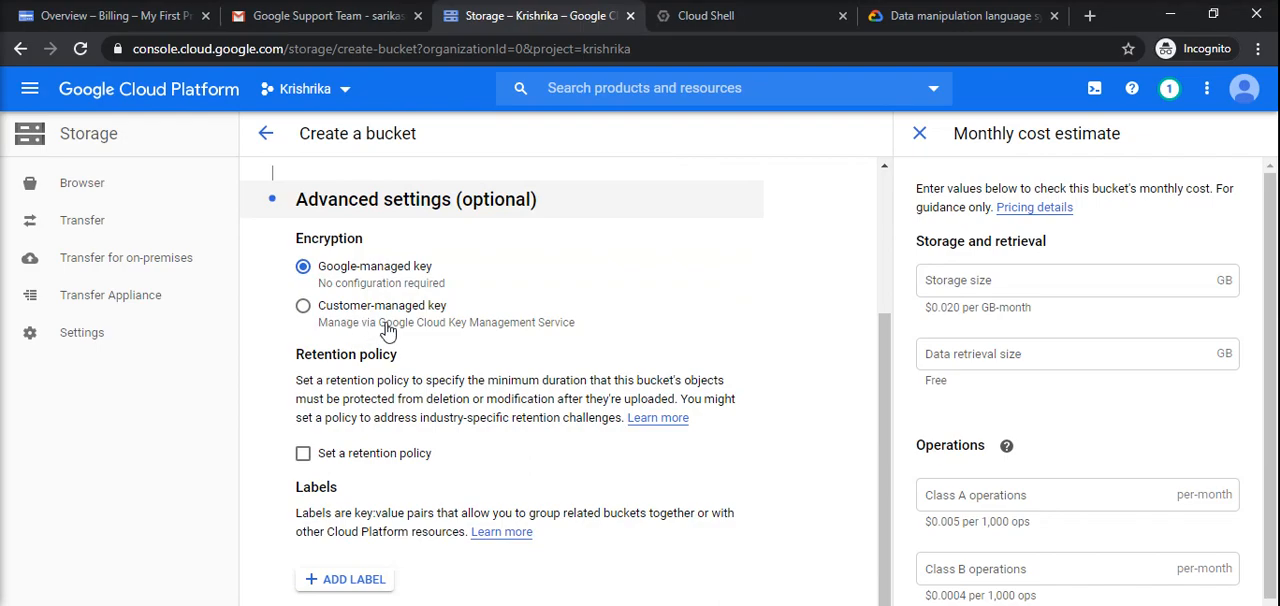
mouse_move(387, 338)
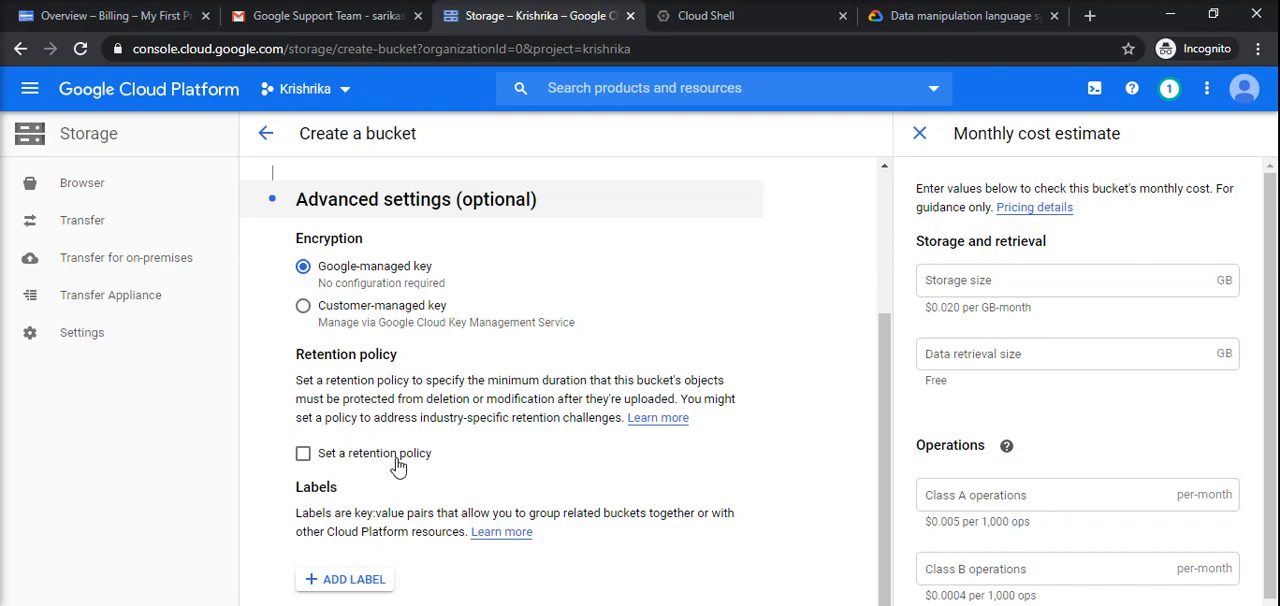
mouse_move(219, 463)
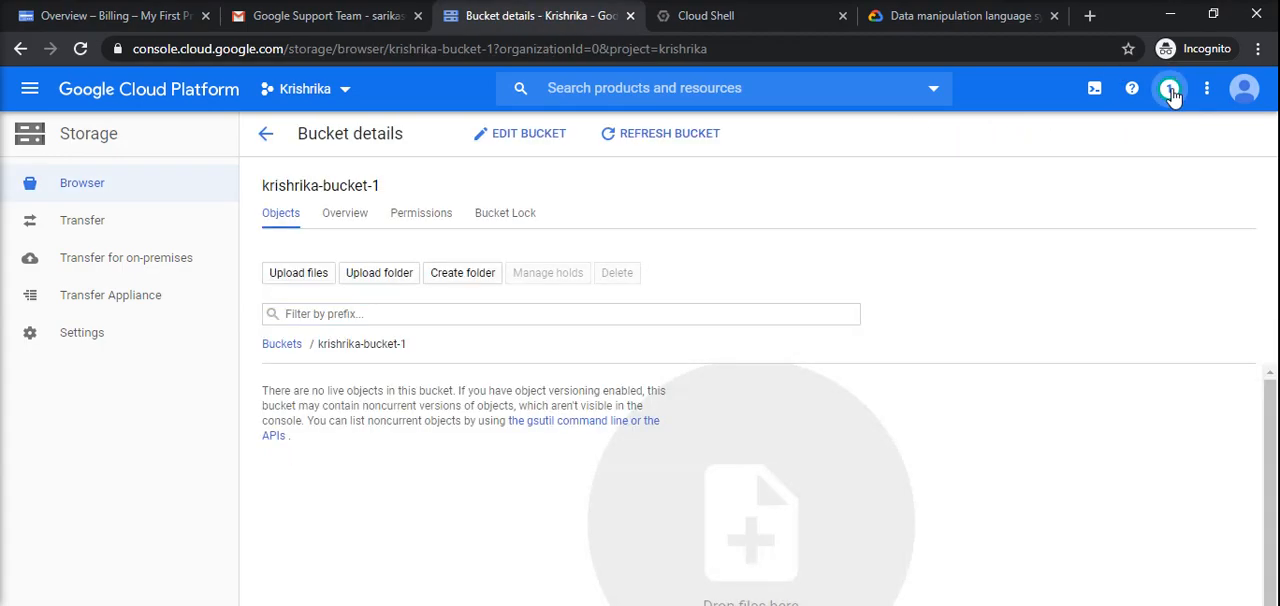
mouse_move(1167, 88)
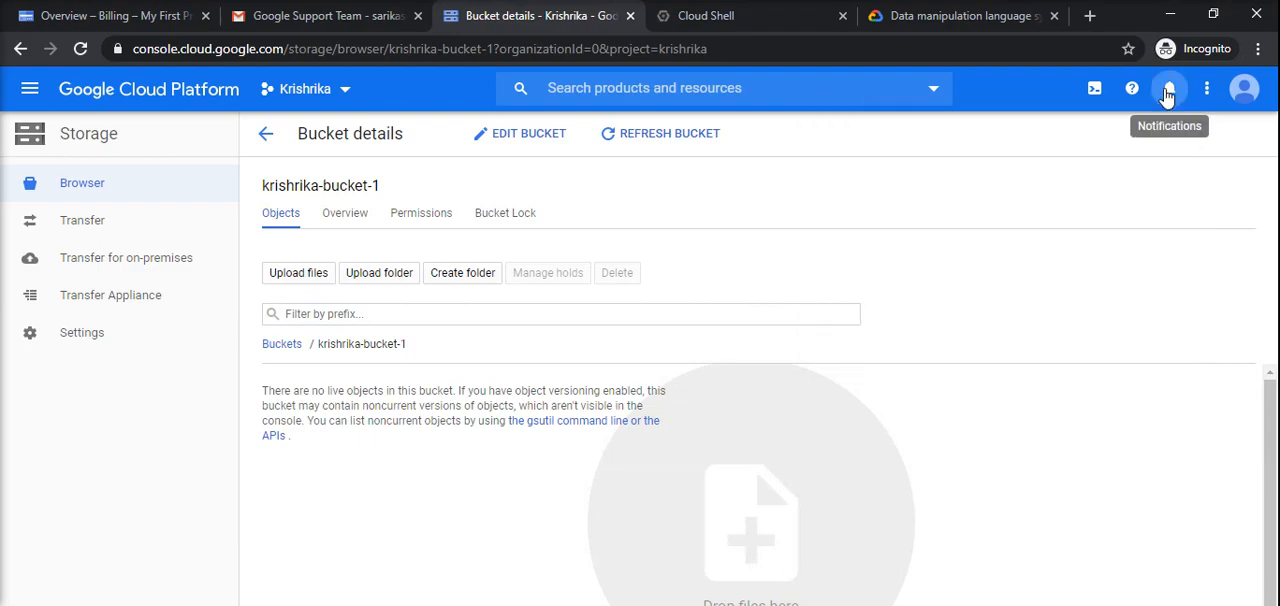
mouse_move(408, 258)
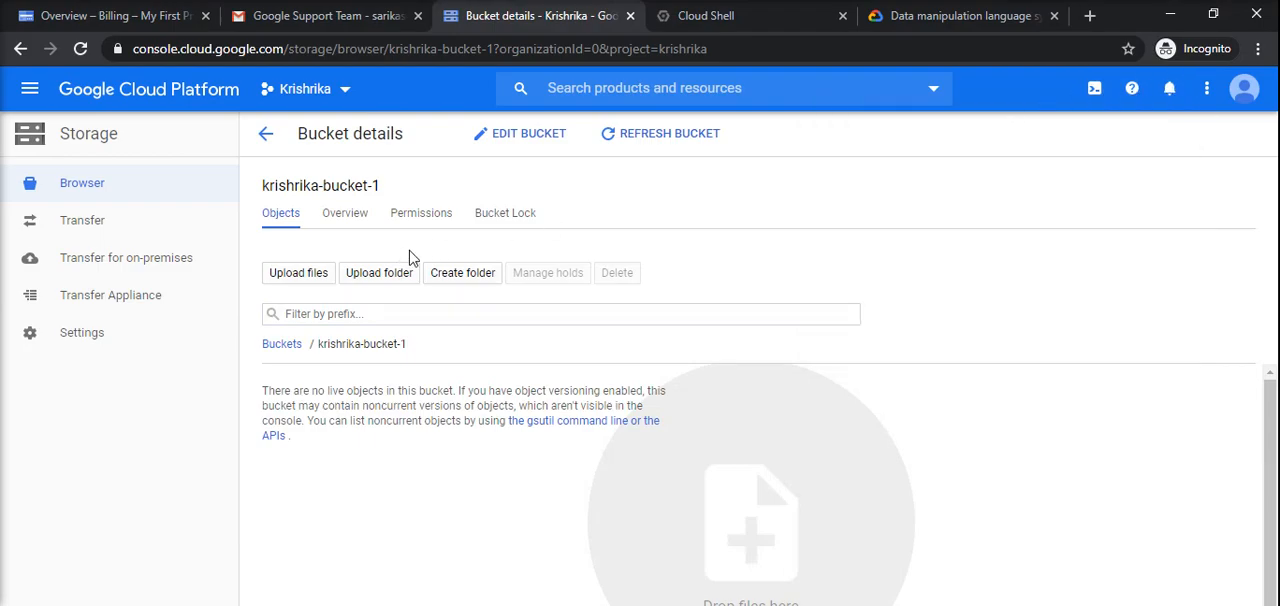
Inspect the Overview tab's link URL, location, storage class and gsutil link
left_click(344, 212)
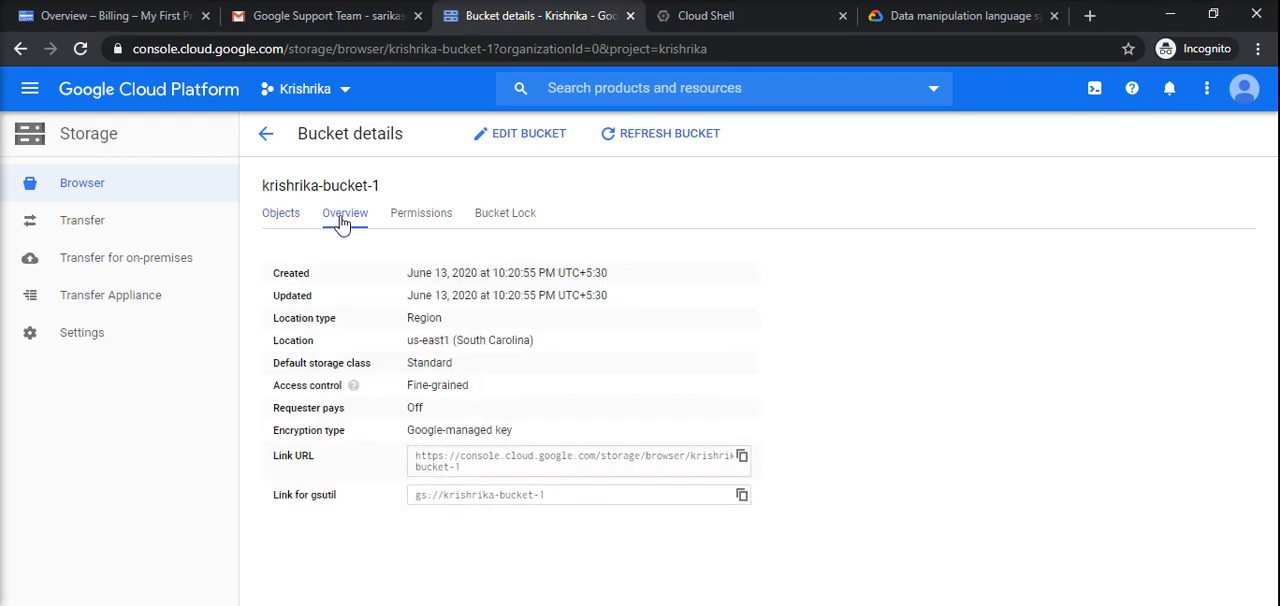
double_click(428, 362)
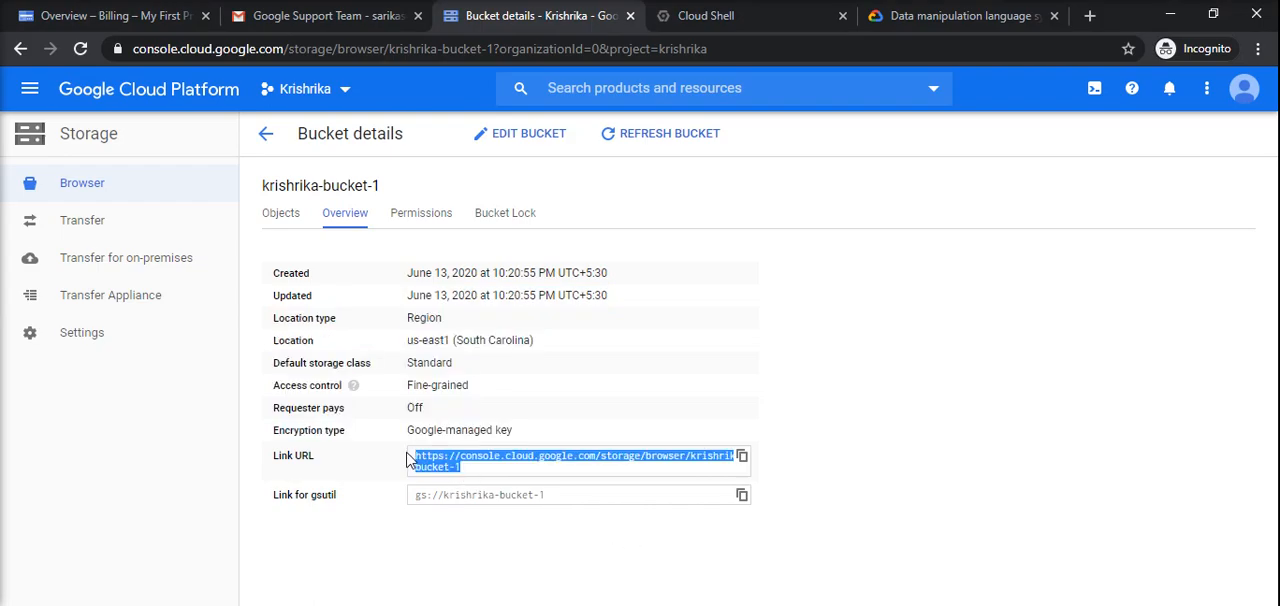
mouse_move(473, 533)
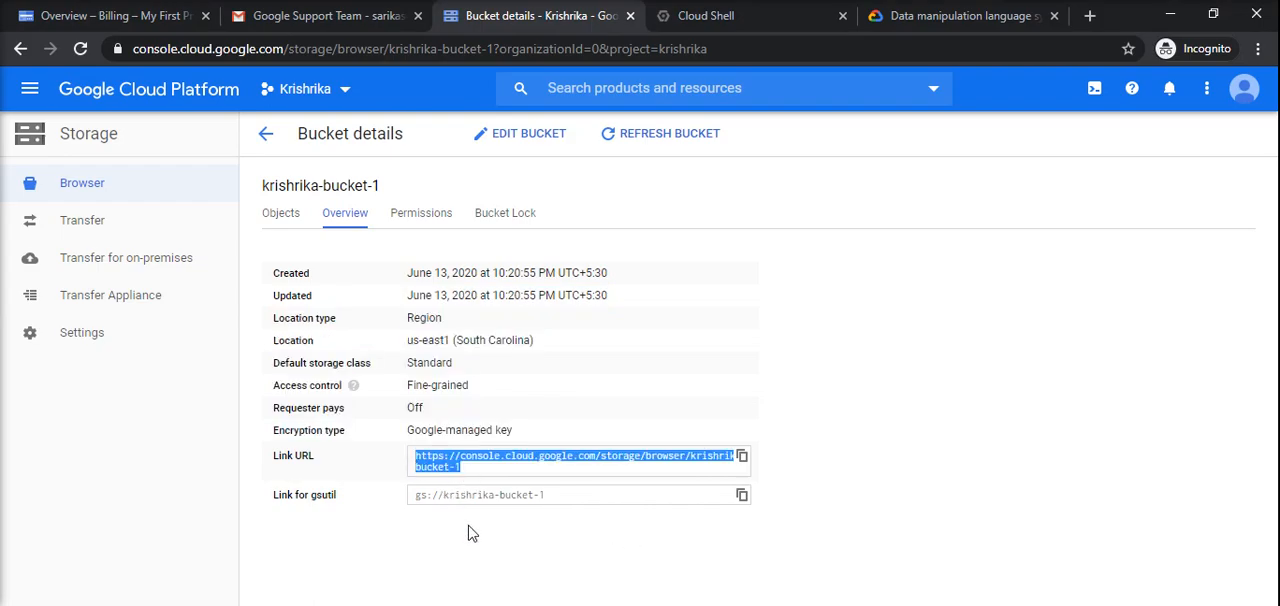
mouse_move(466, 474)
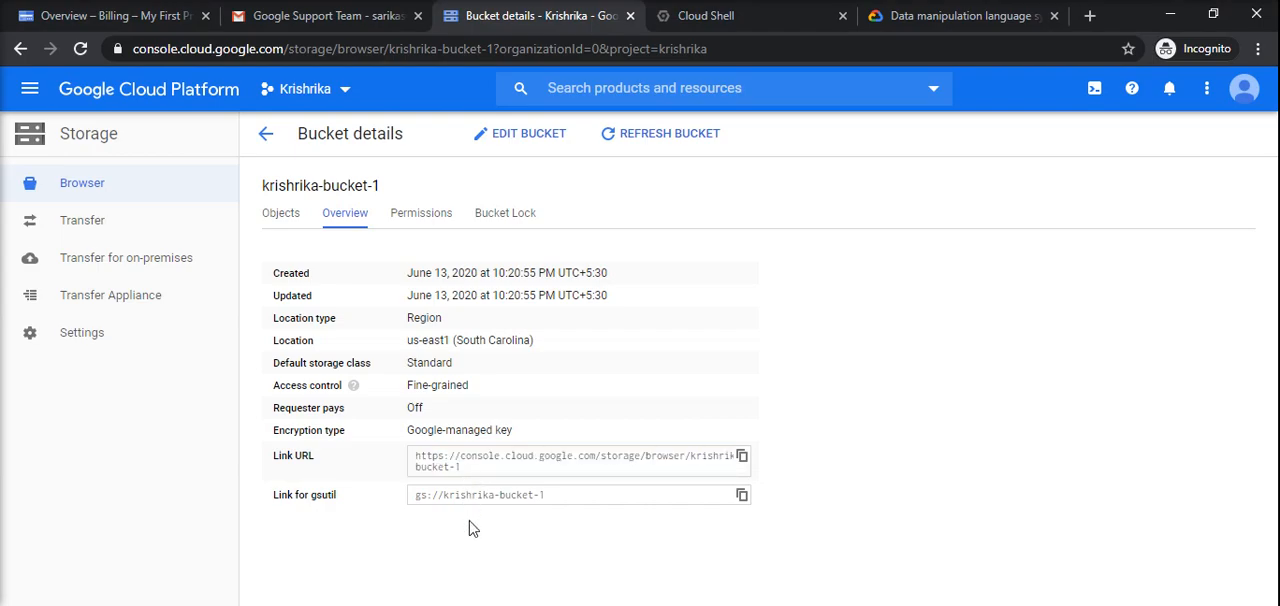
mouse_move(644, 362)
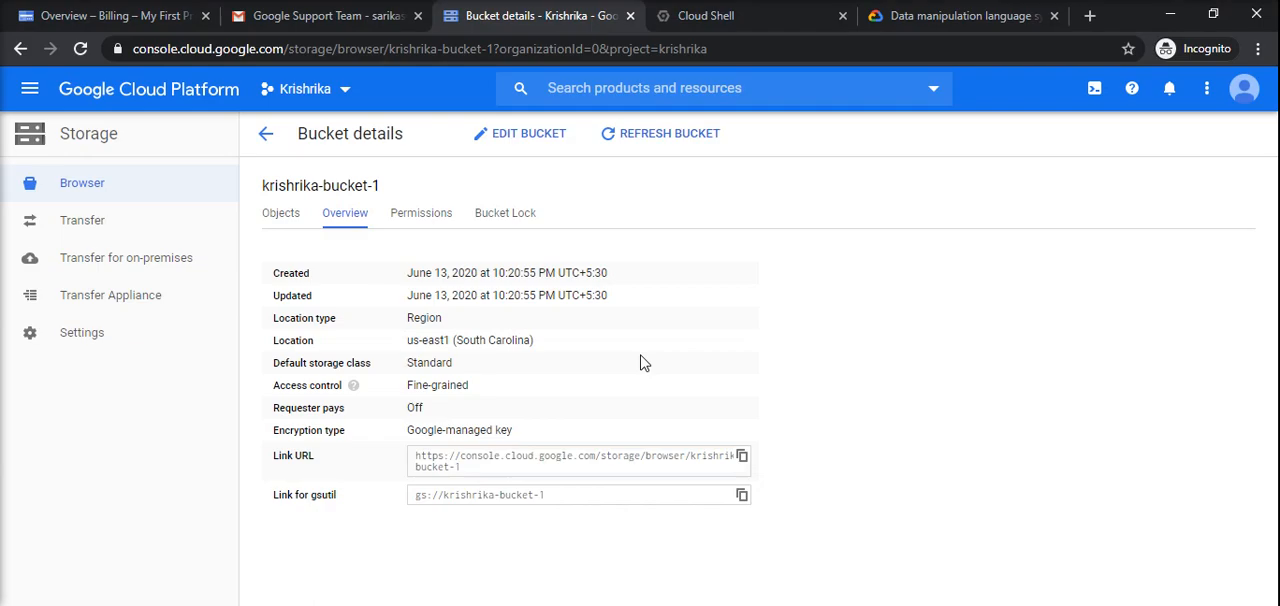
triple_click(578, 460)
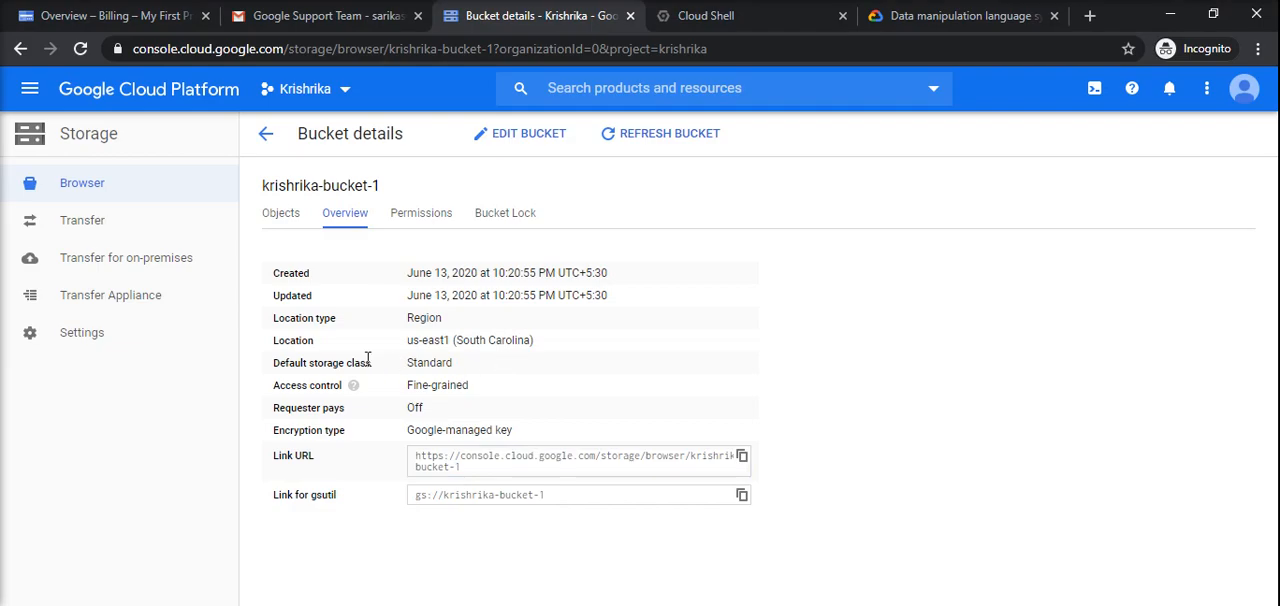
triple_click(575, 460)
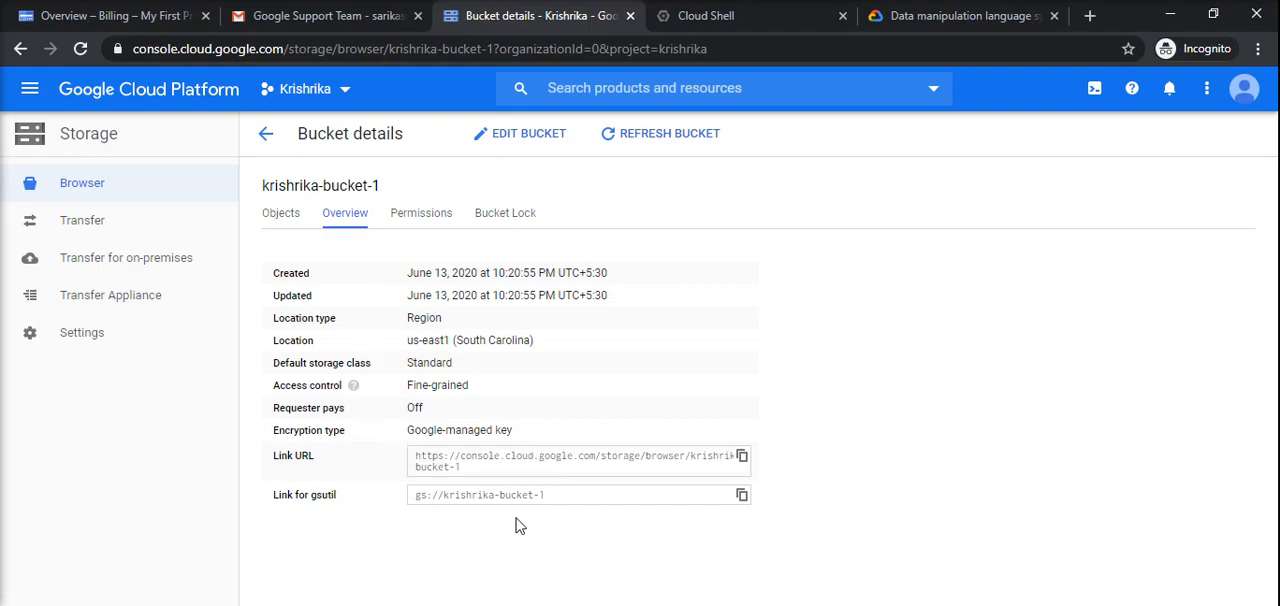
mouse_move(560, 504)
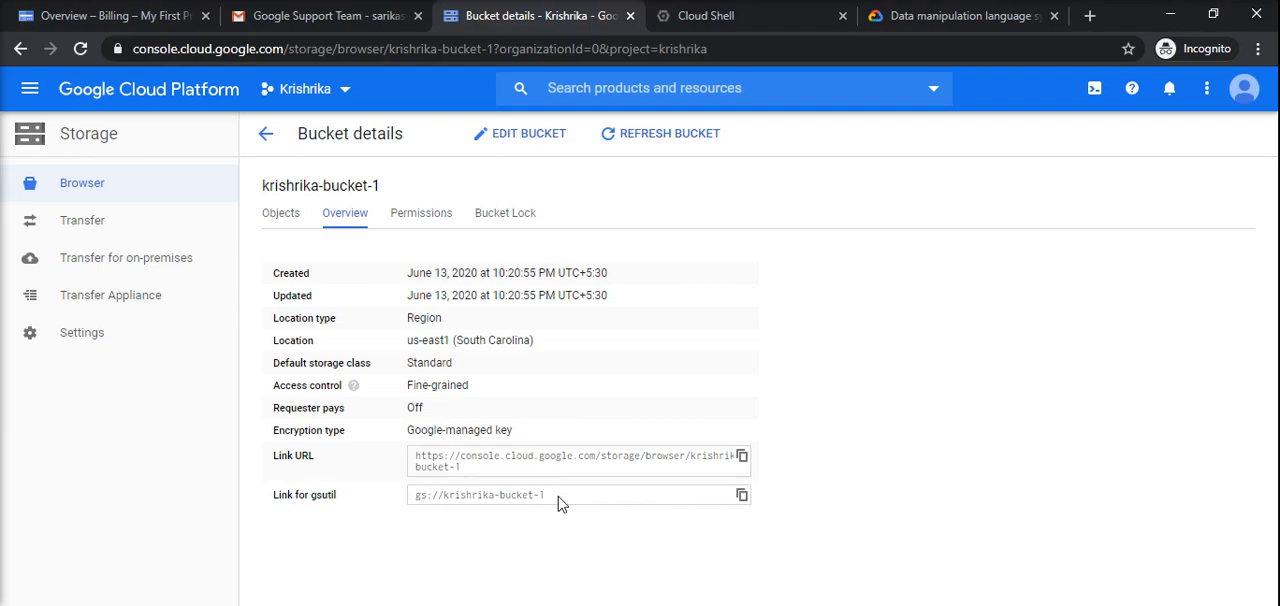
triple_click(478, 494)
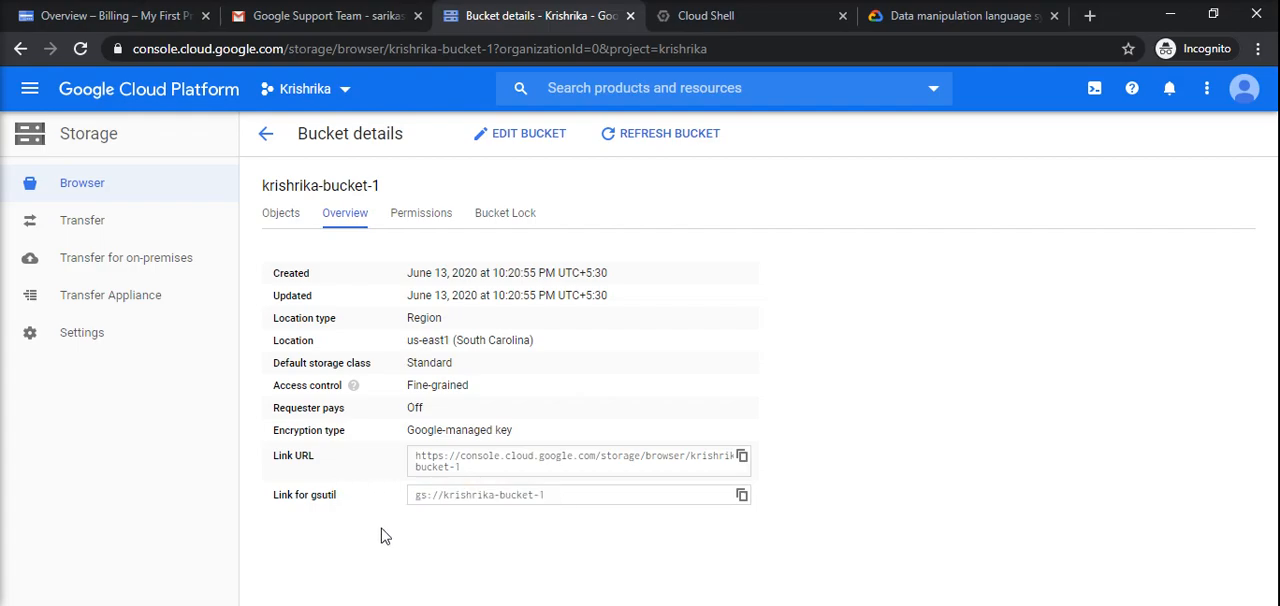
mouse_move(550, 501)
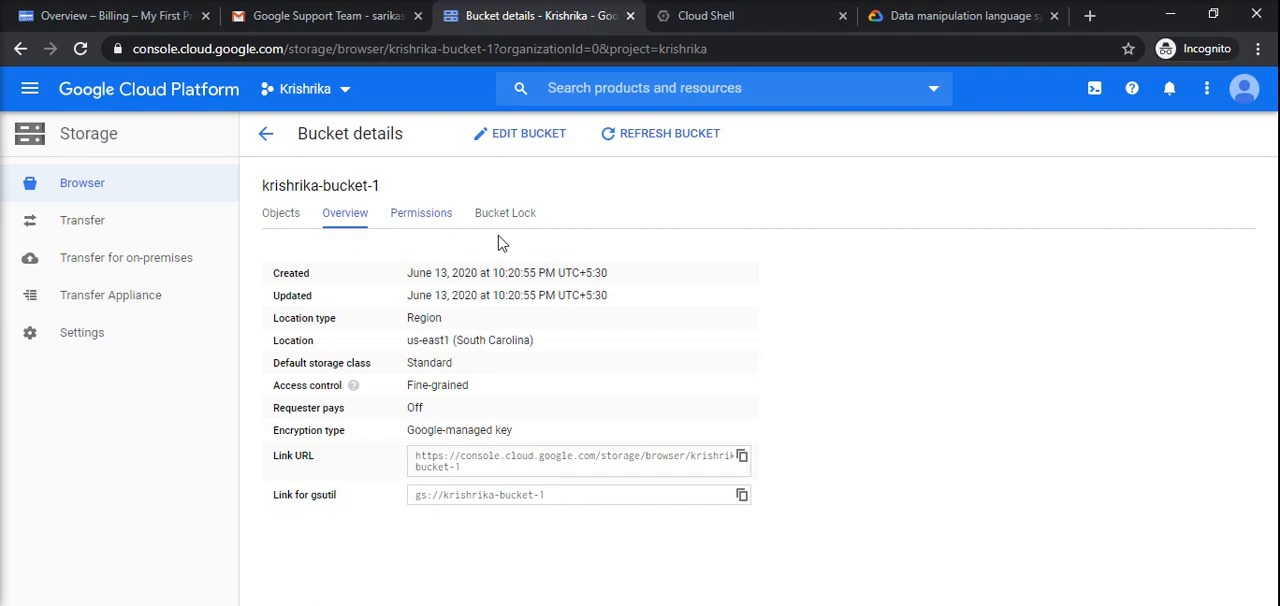
View the Bucket Lock retention details, then return to the bucket list
left_click(505, 212)
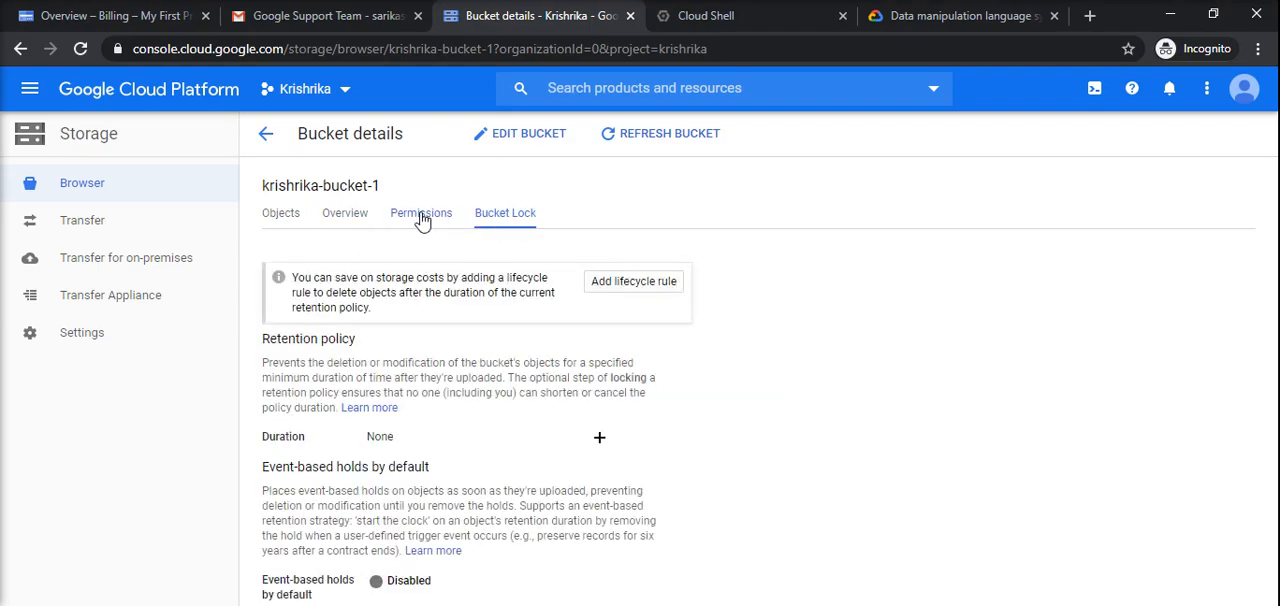
left_click(281, 213)
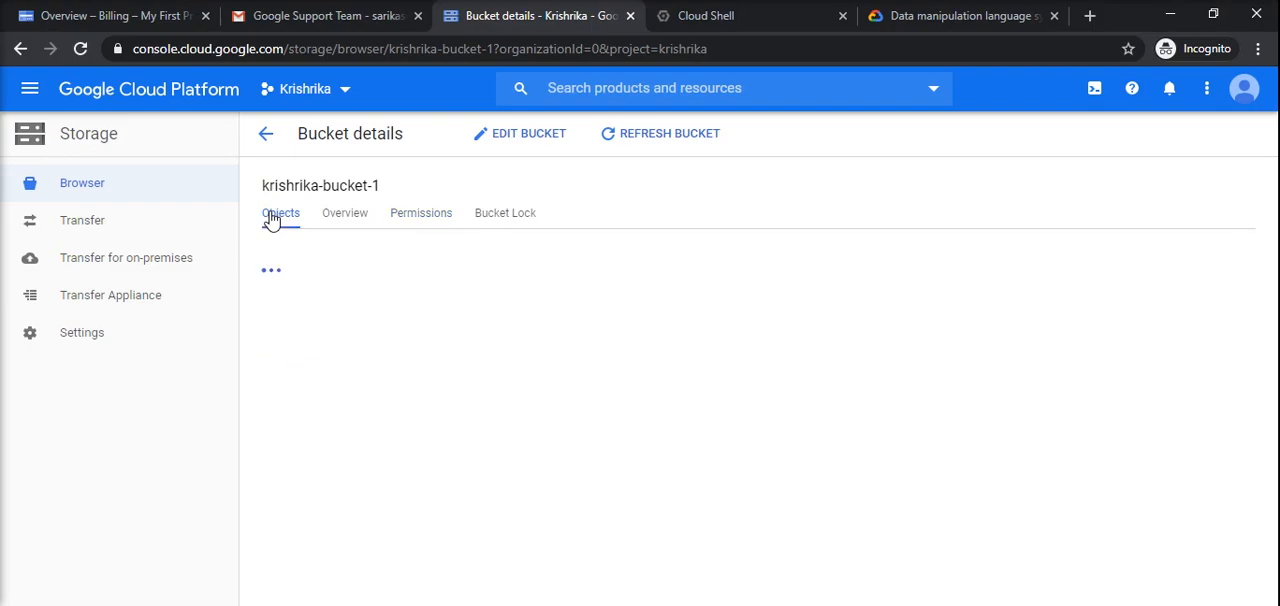
left_click(281, 212)
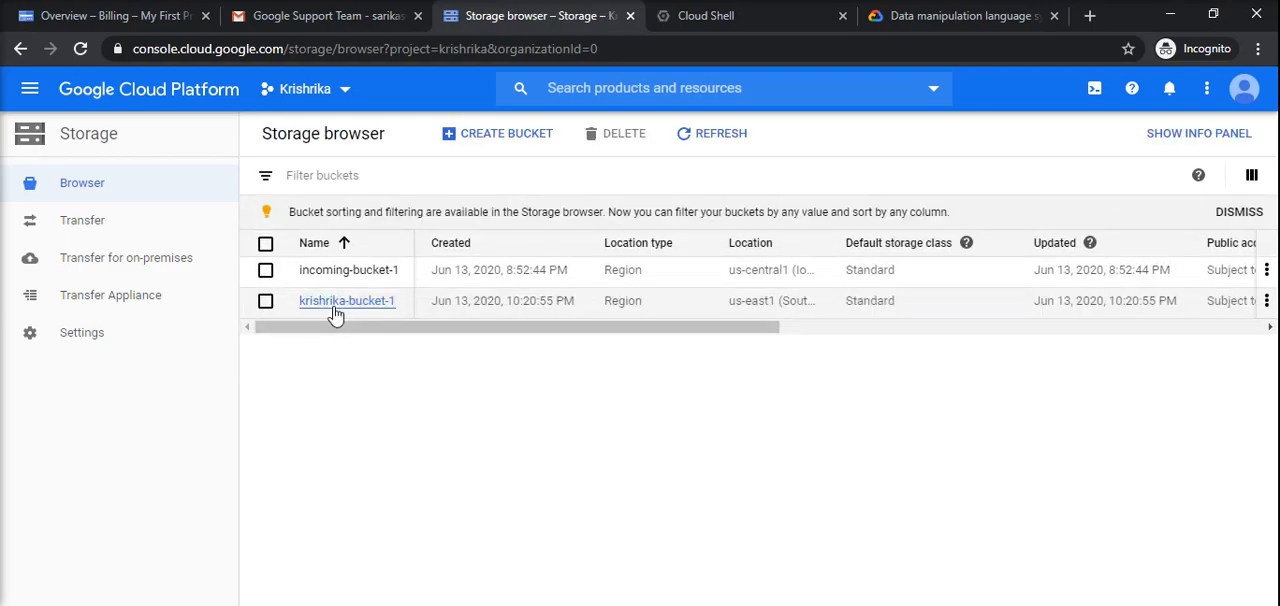
mouse_move(372, 277)
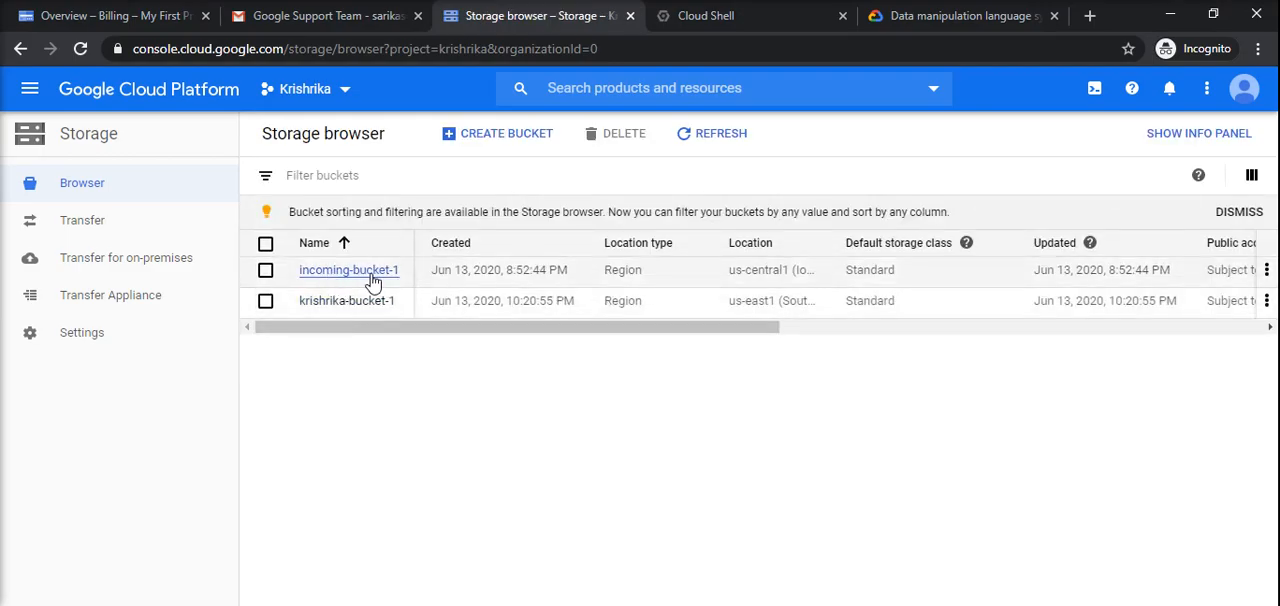
mouse_move(347, 300)
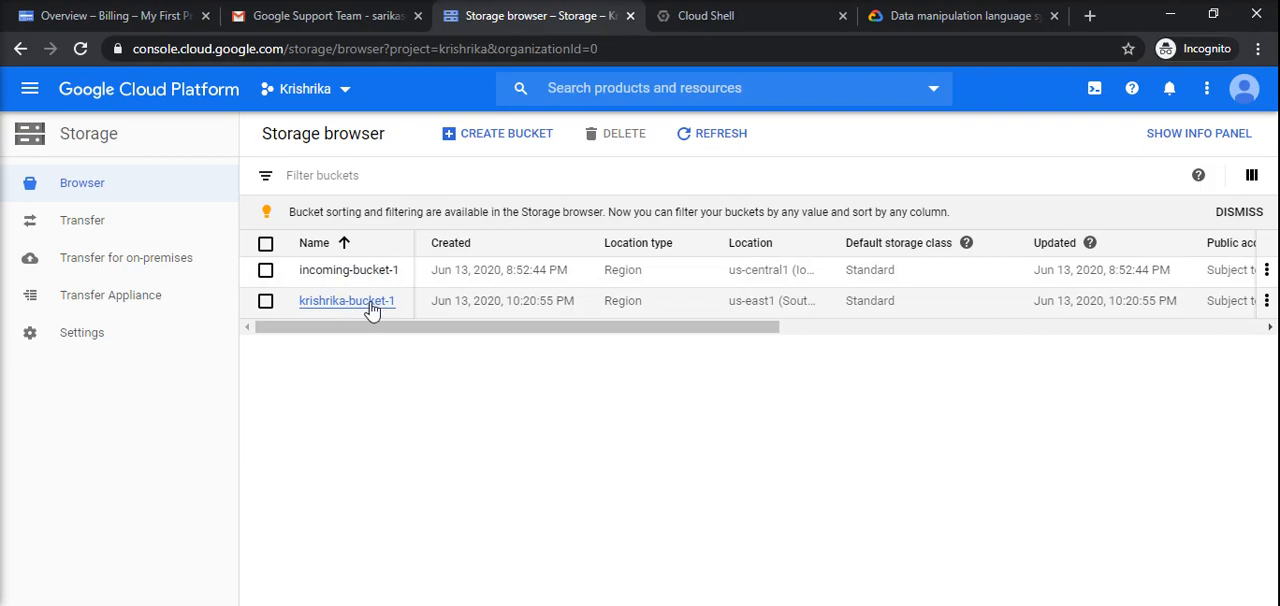
Open krishrika-bucket-1 from the bucket list to see its empty object list
left_click(347, 300)
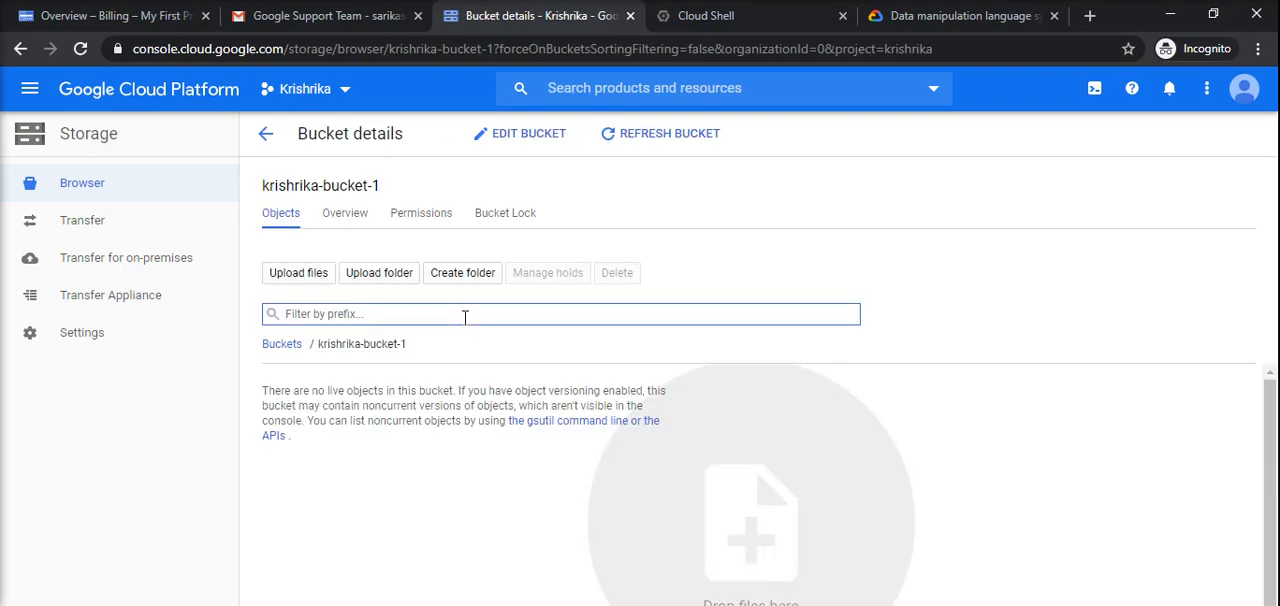
mouse_move(630, 179)
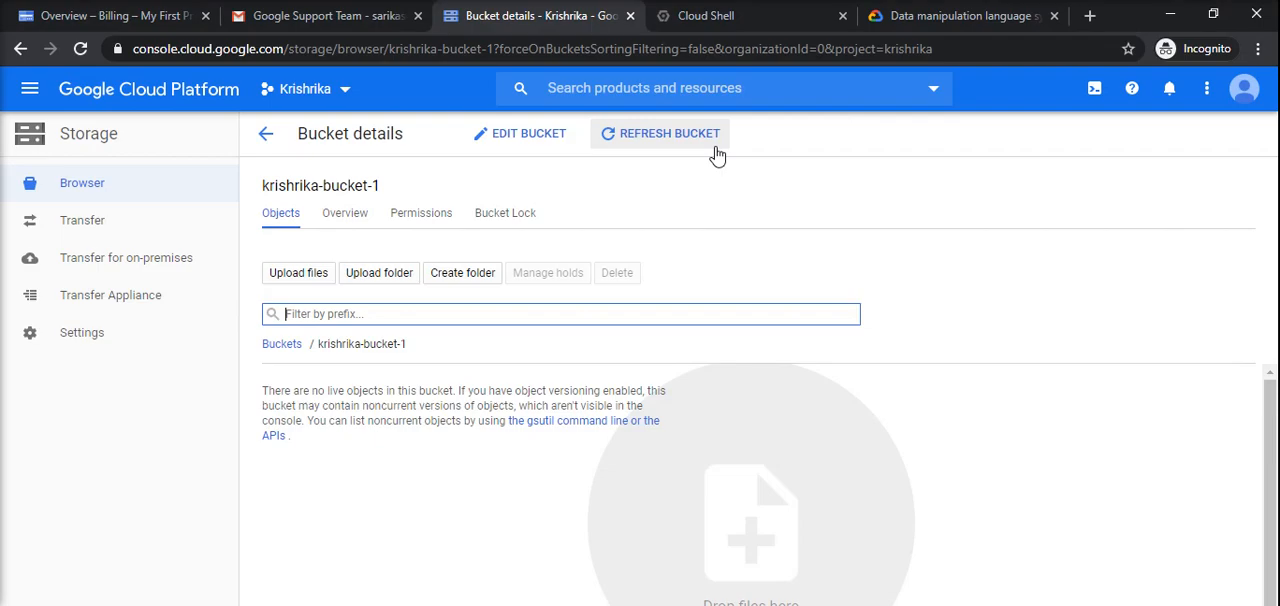
mouse_move(674, 150)
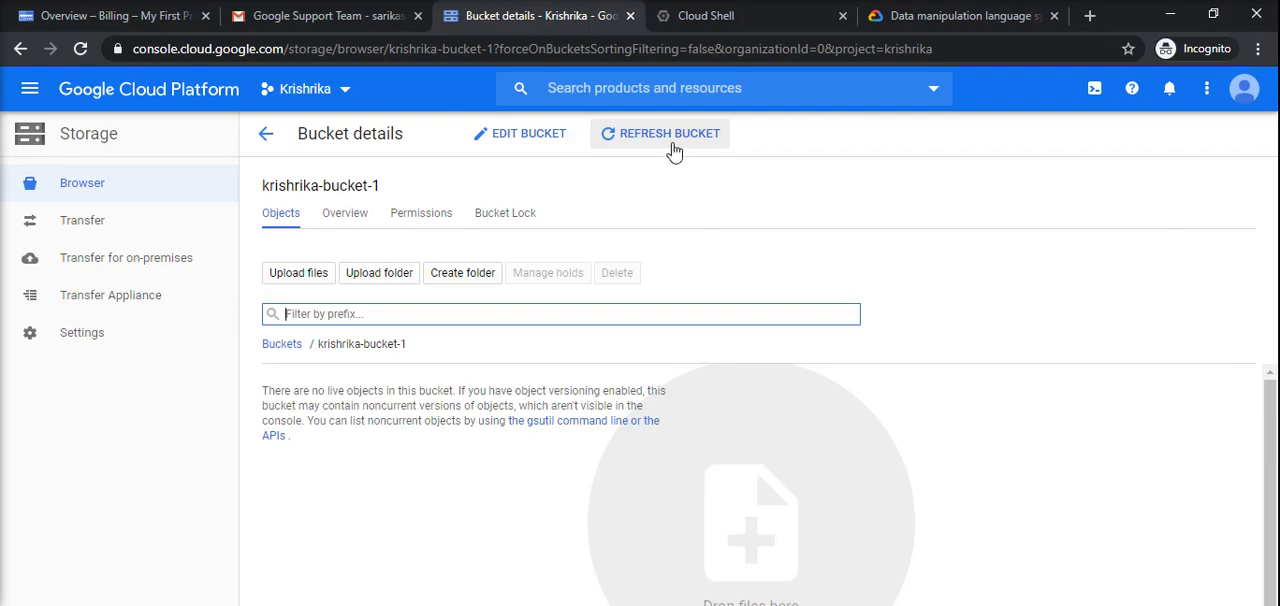
left_click(668, 133)
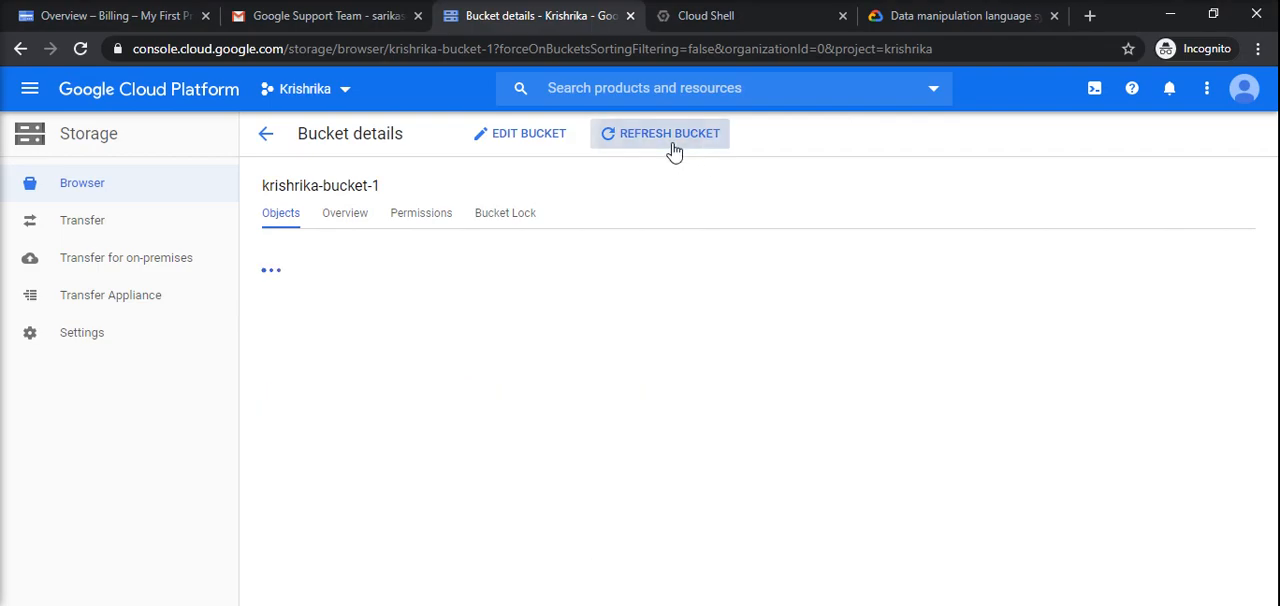
left_click(669, 133)
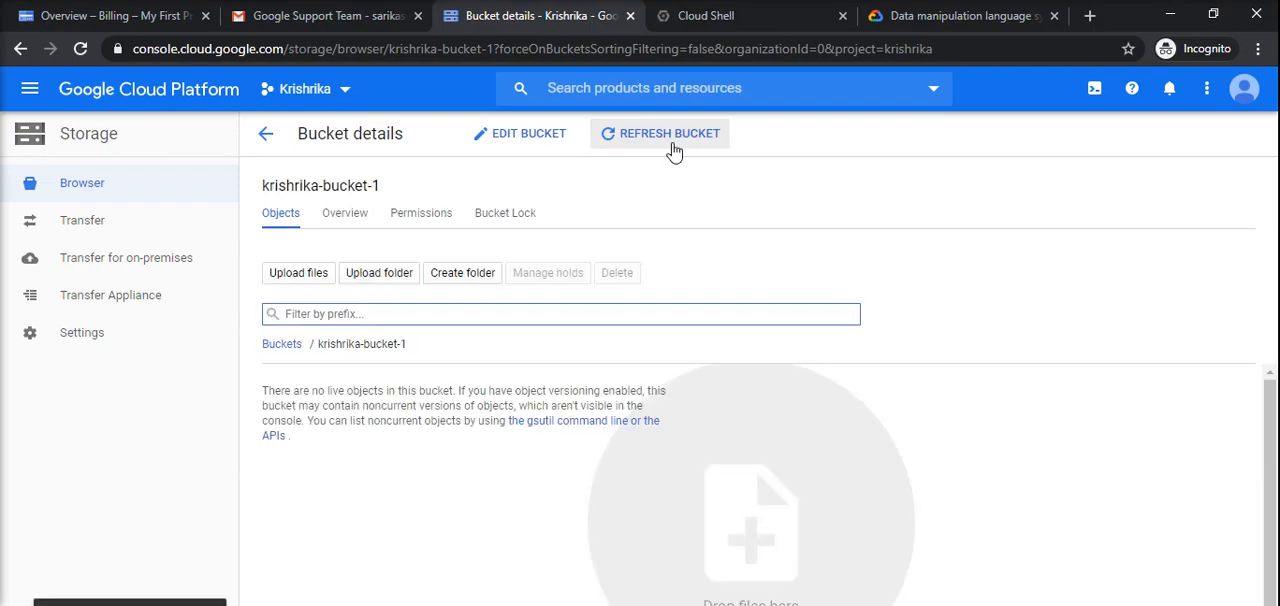